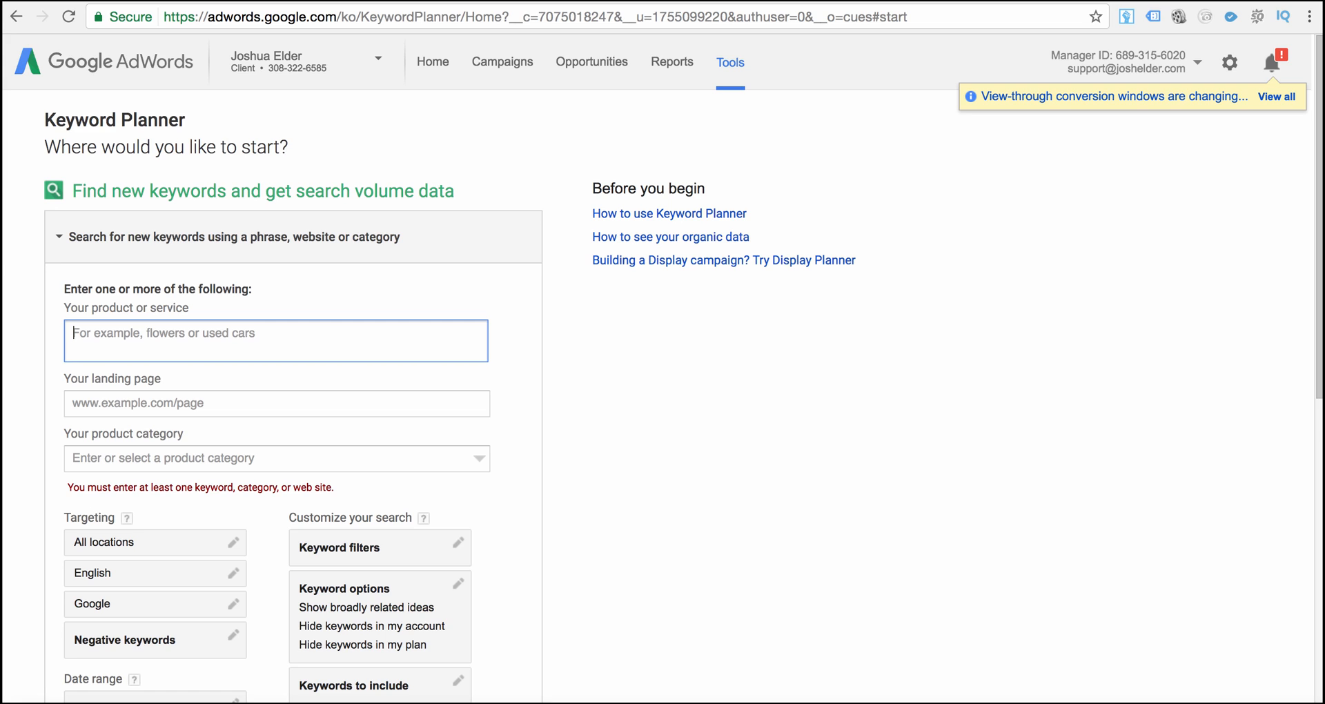
mouse_move(733, 74)
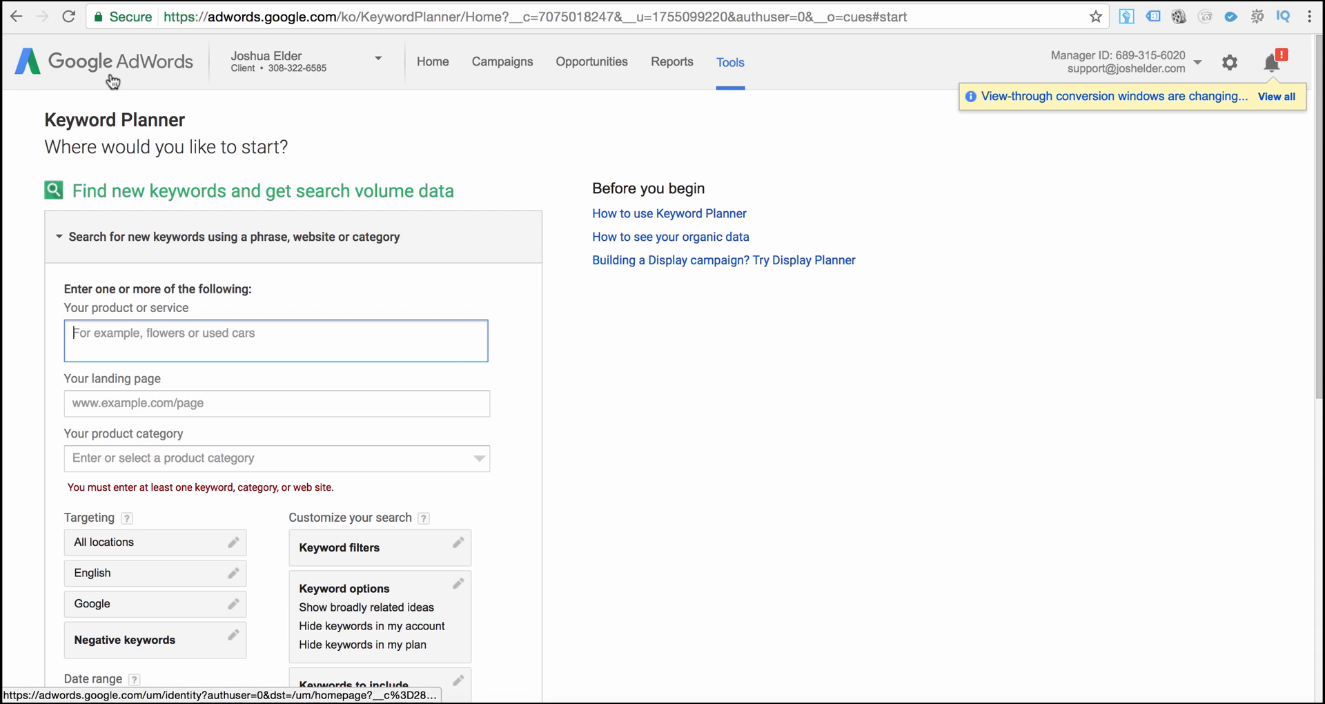
mouse_move(599, 497)
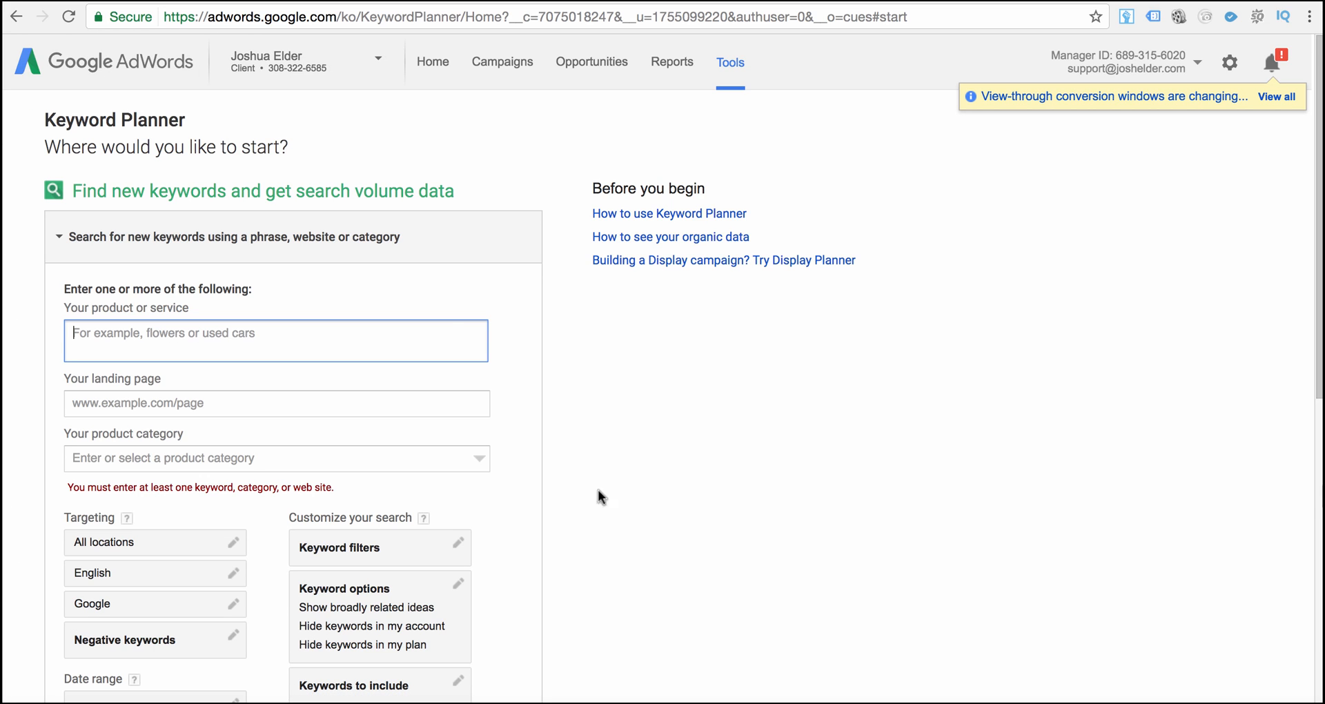
mouse_move(636, 497)
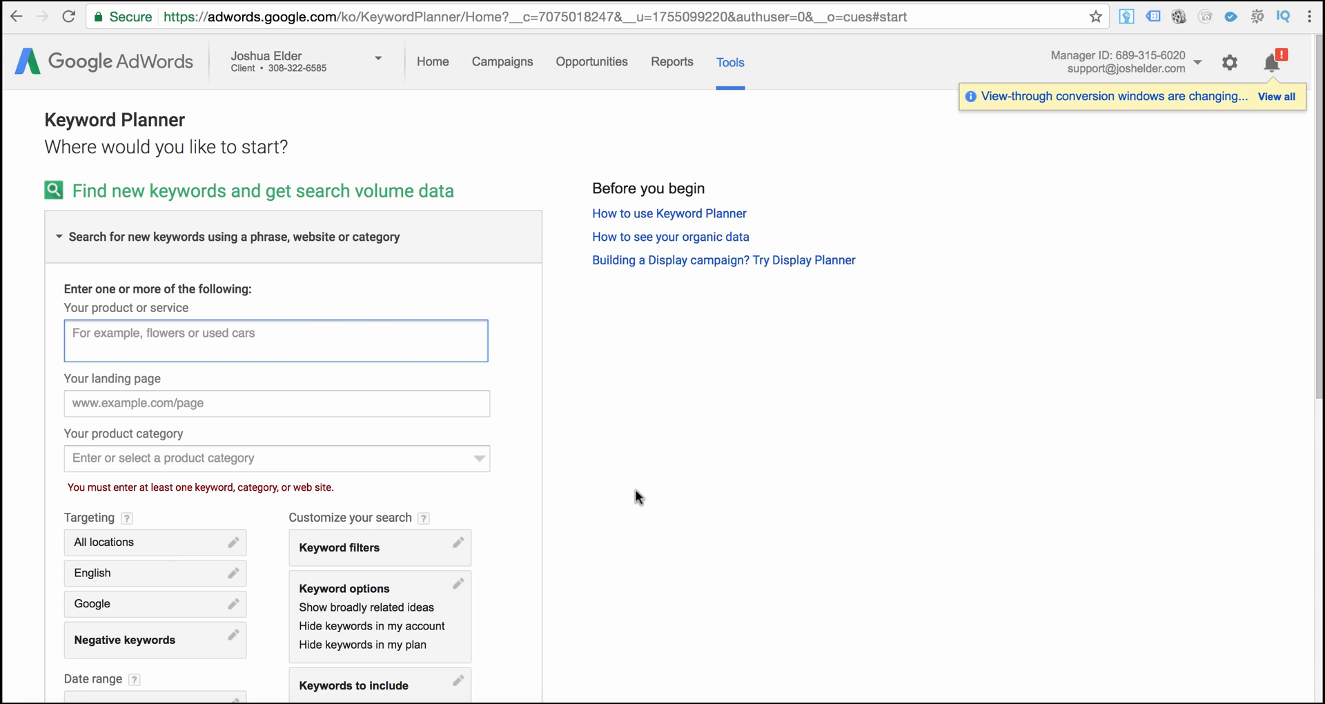
mouse_move(392, 380)
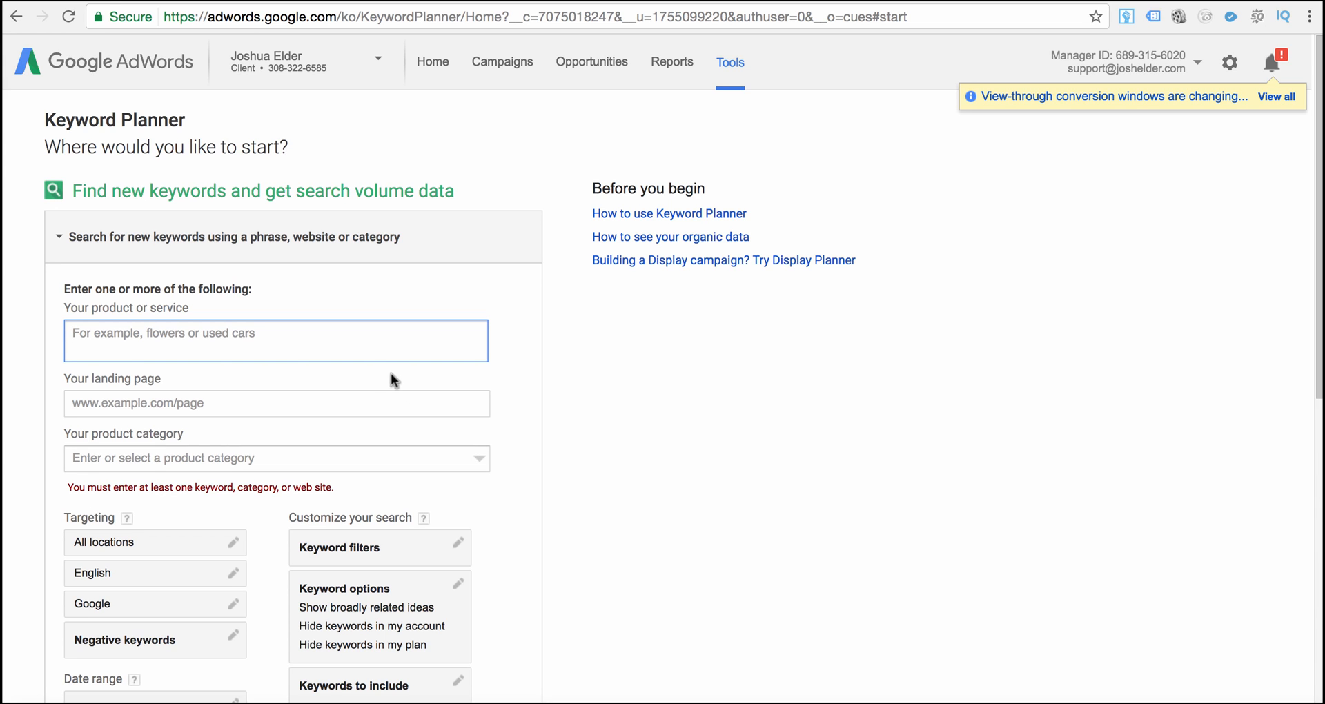
Enter 'life insurance' as the product or service and scroll to the targeting options.
text(life insur)
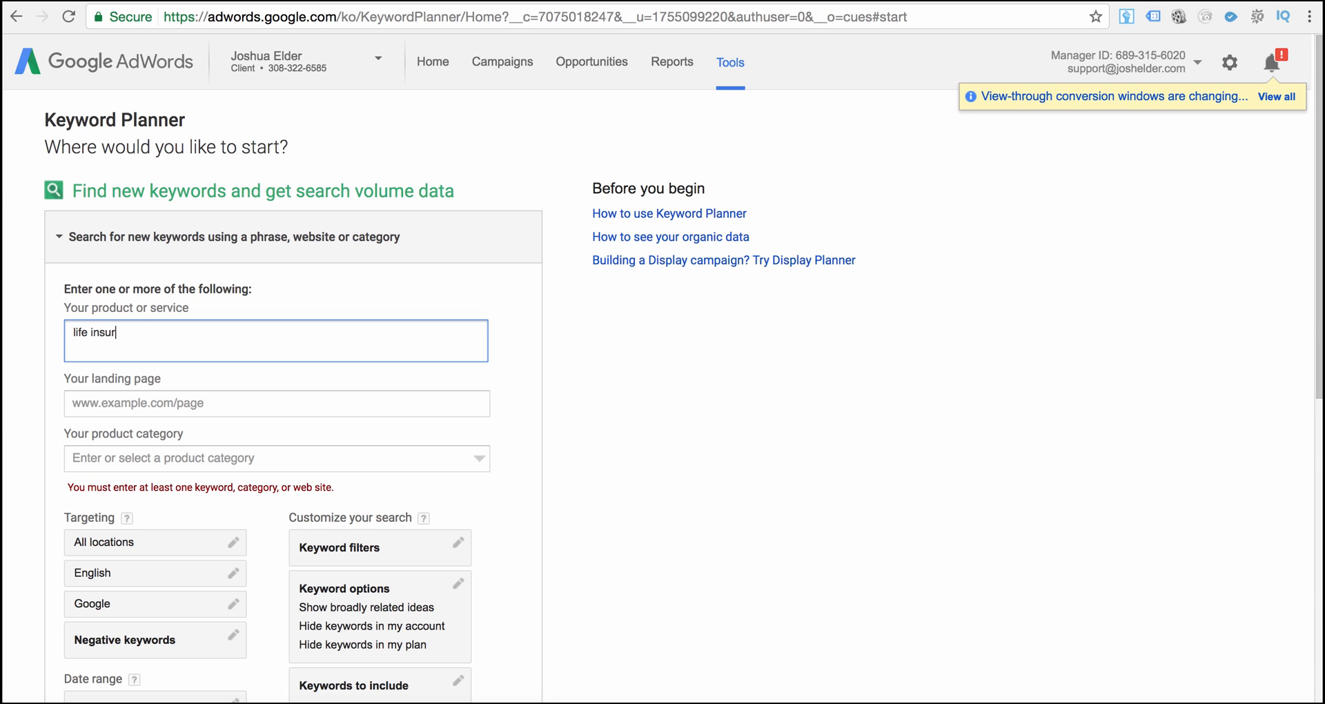
text(ance)
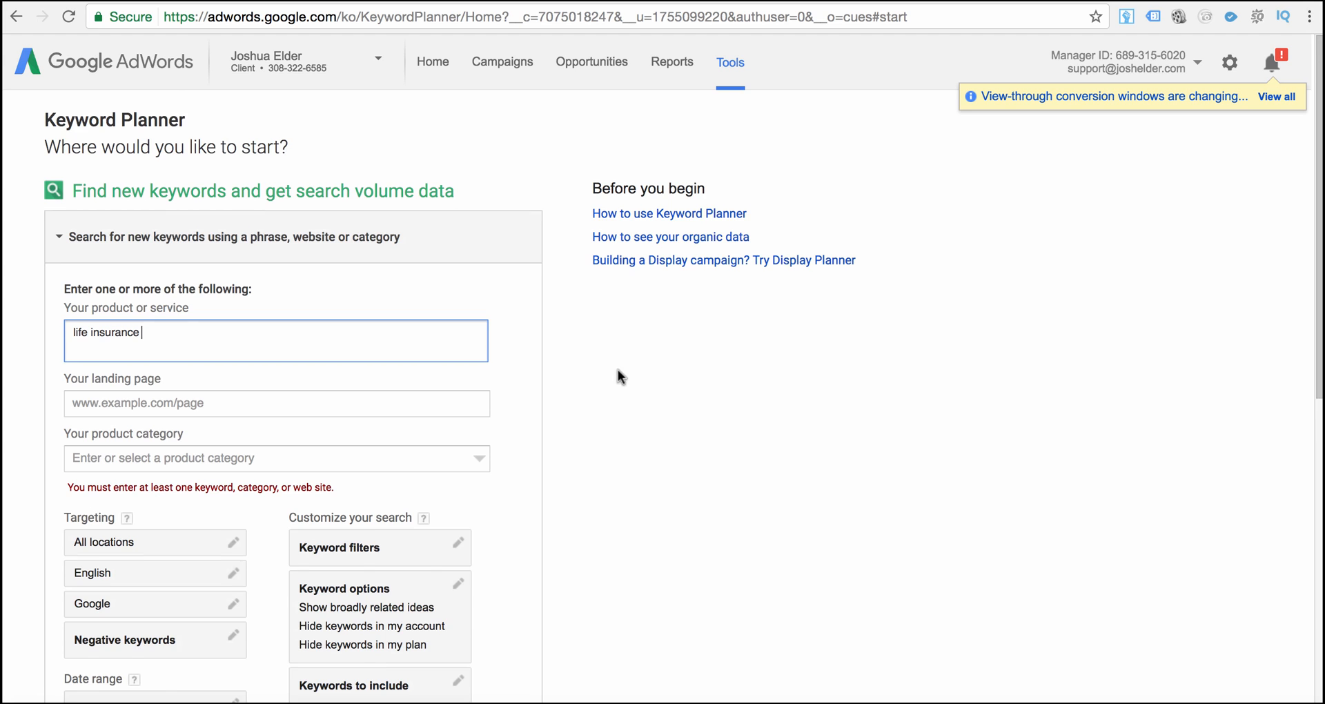
scroll(down, 3)
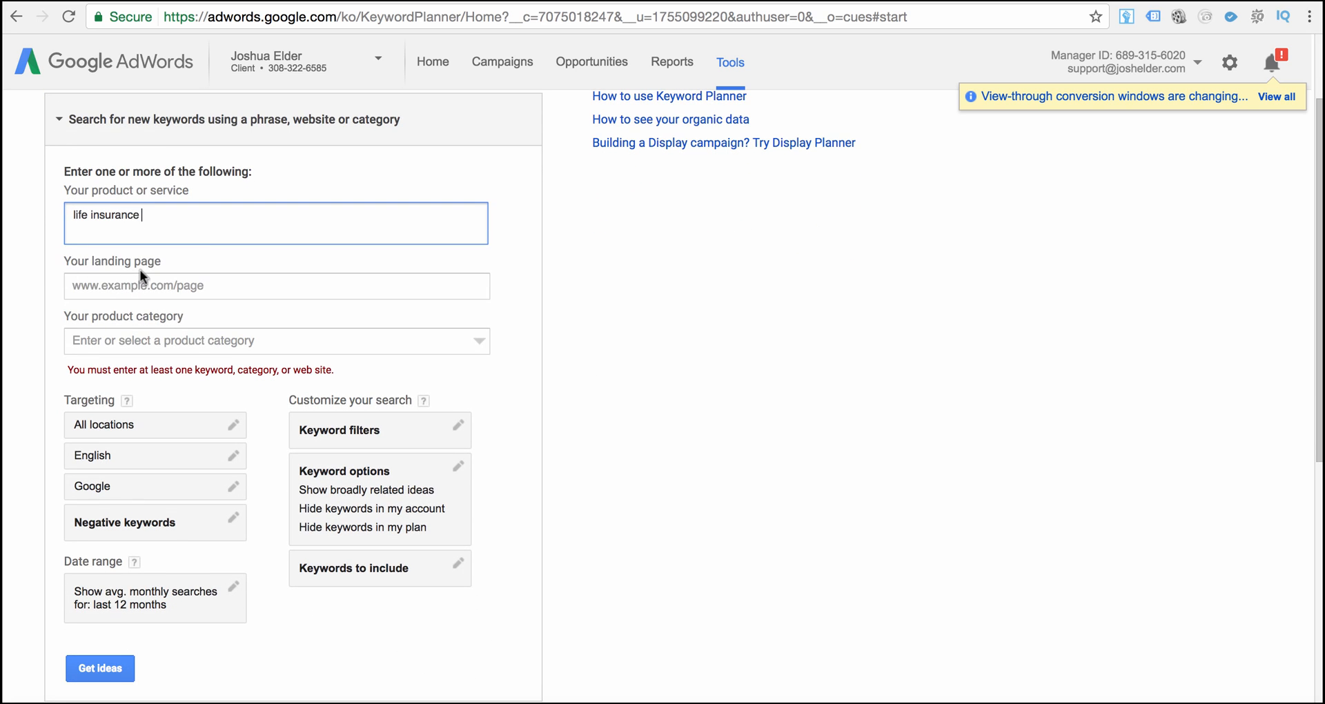
scroll(down, 3)
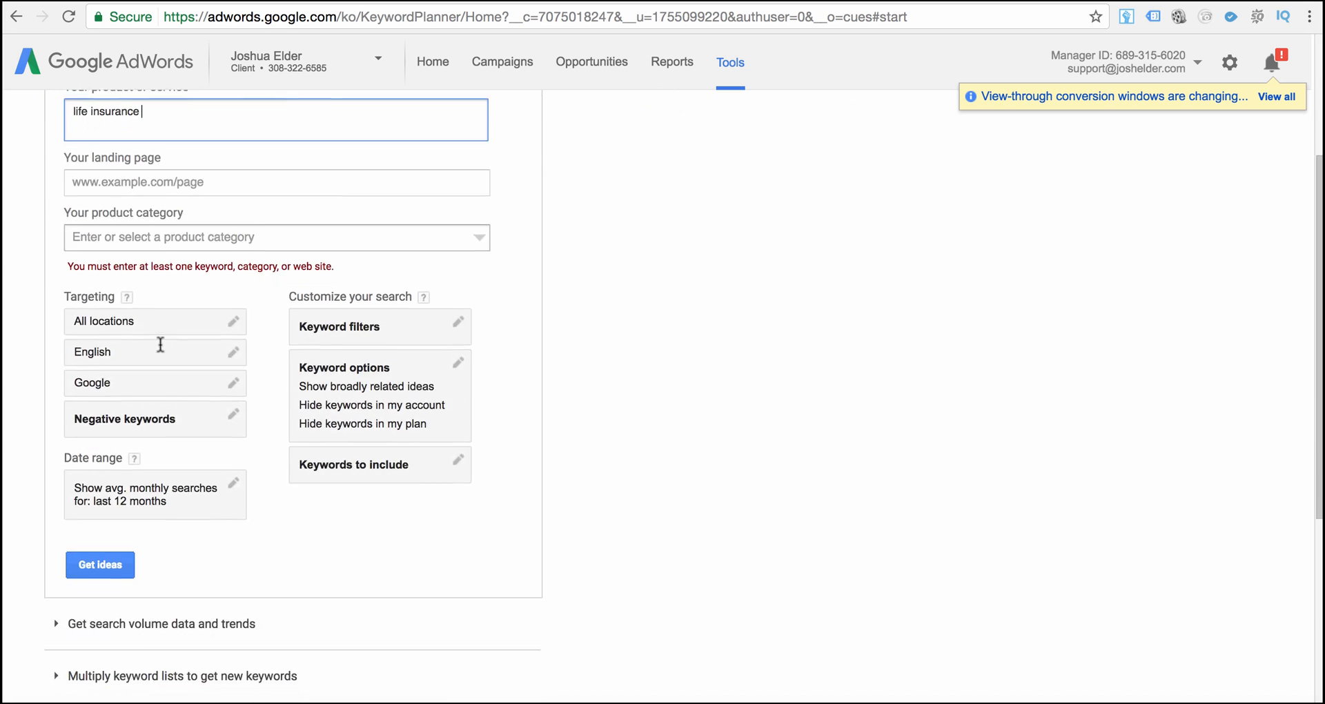
scroll(up, 3)
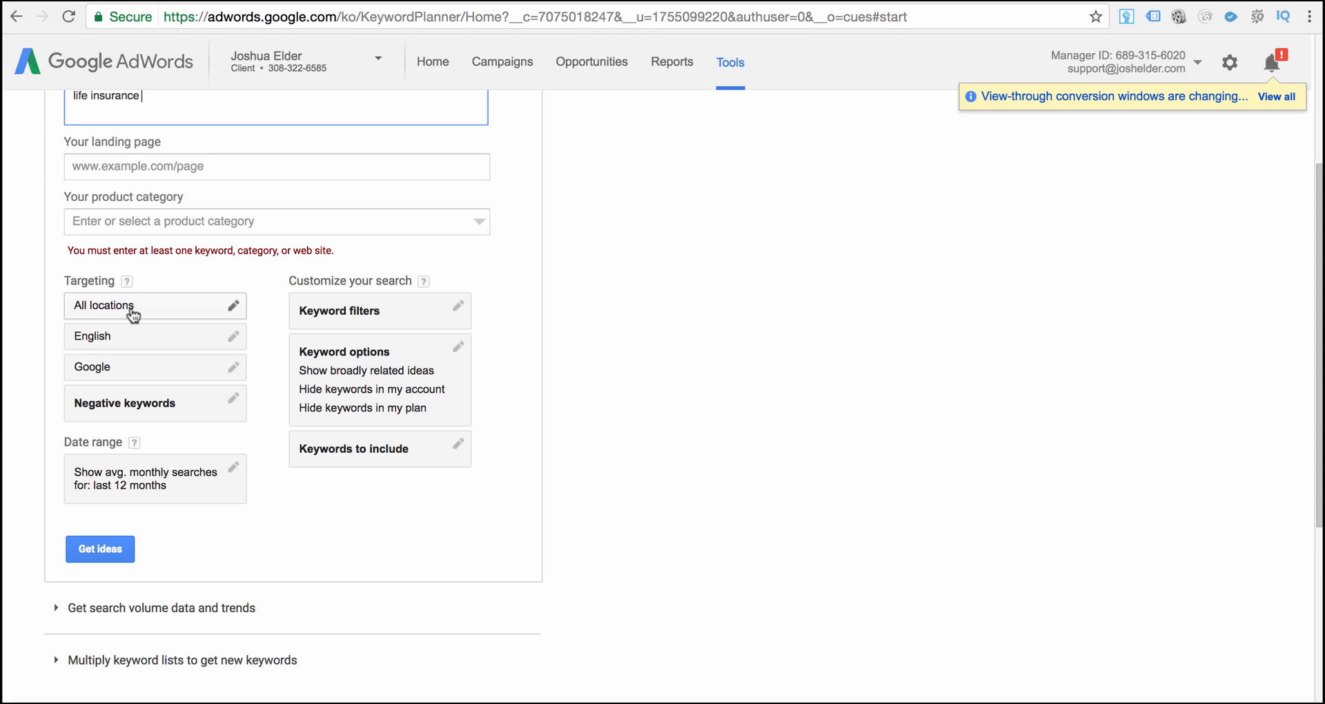
mouse_move(157, 310)
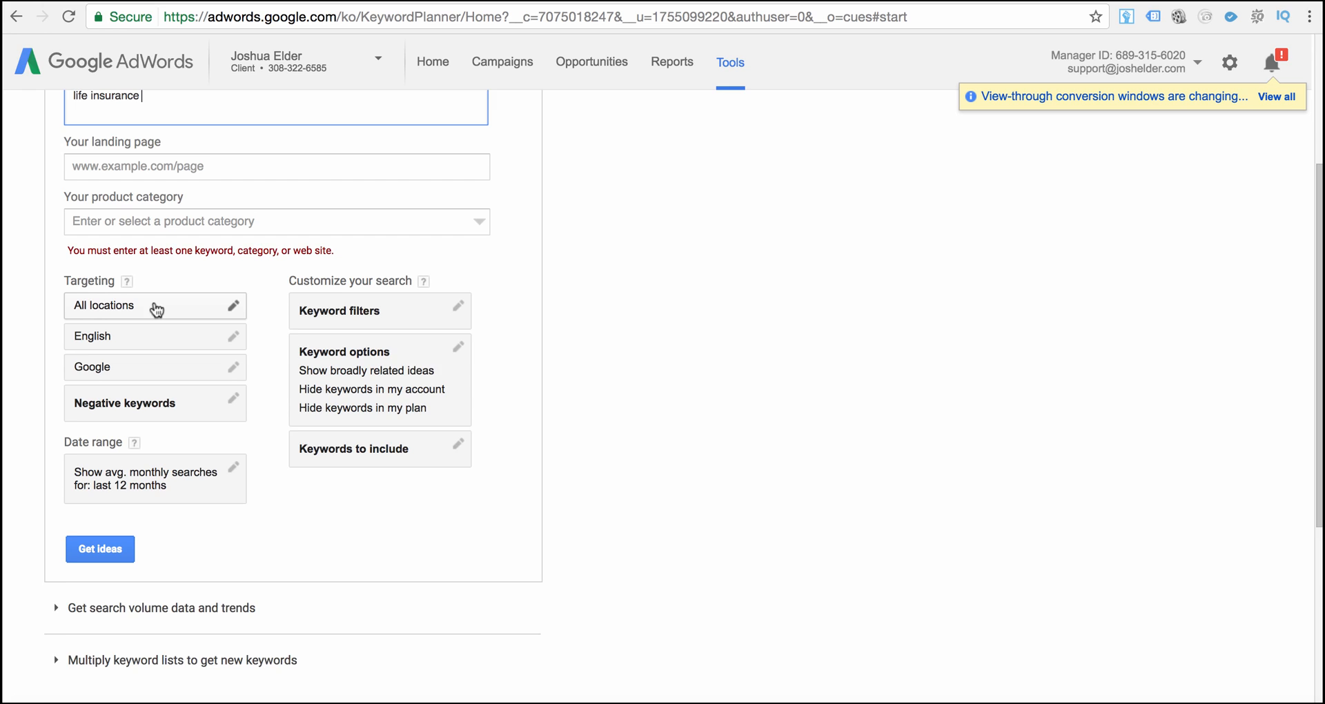
click(155, 285)
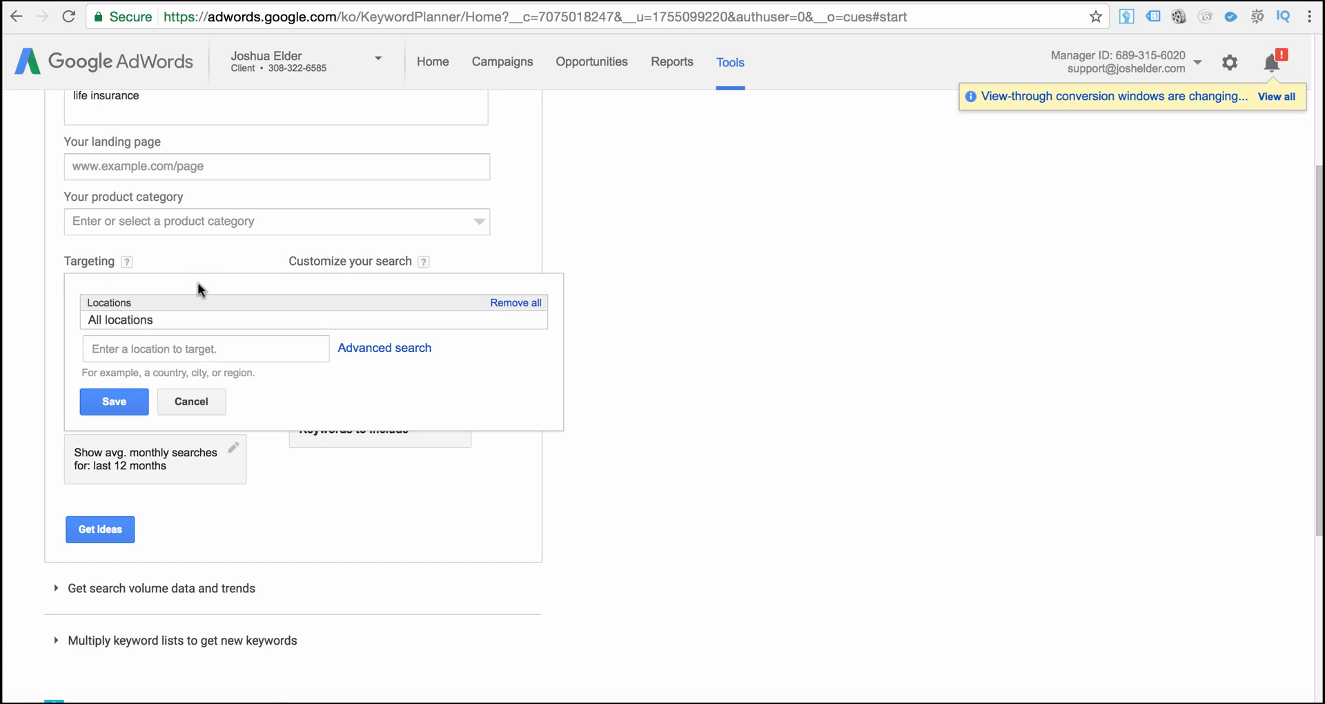
mouse_move(191, 402)
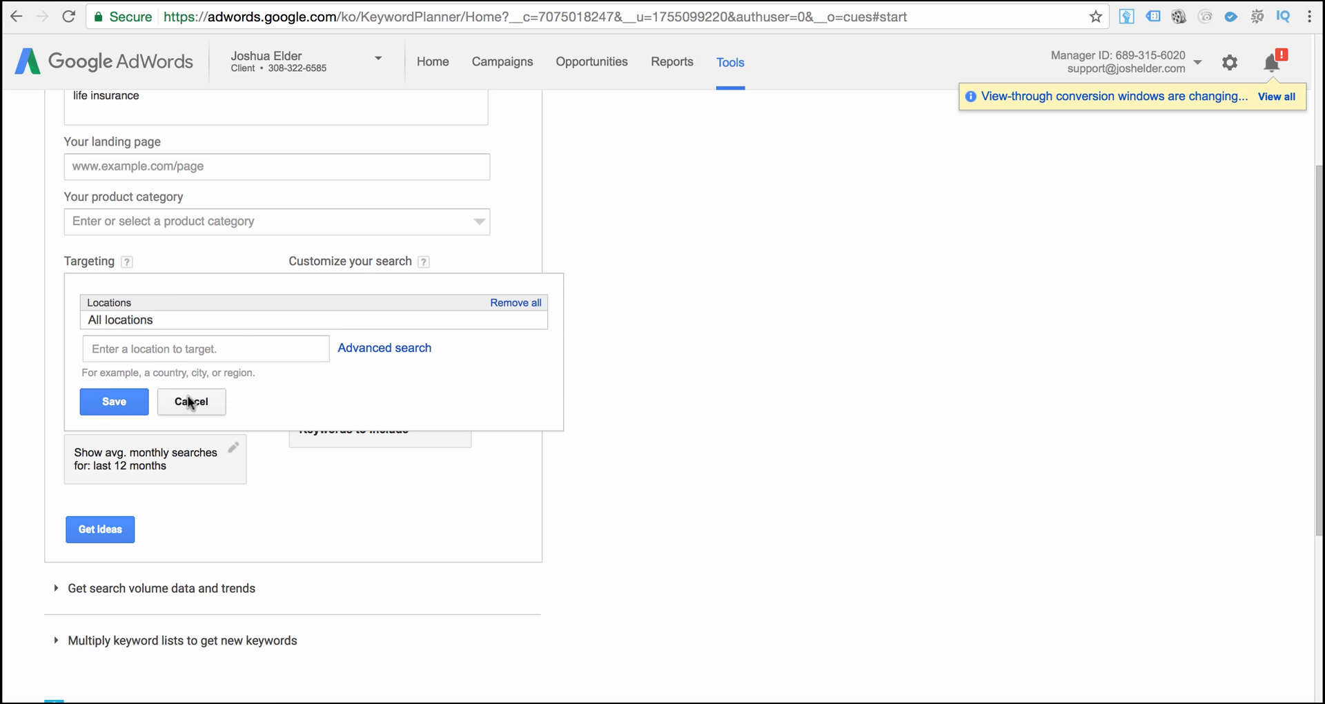
click(192, 400)
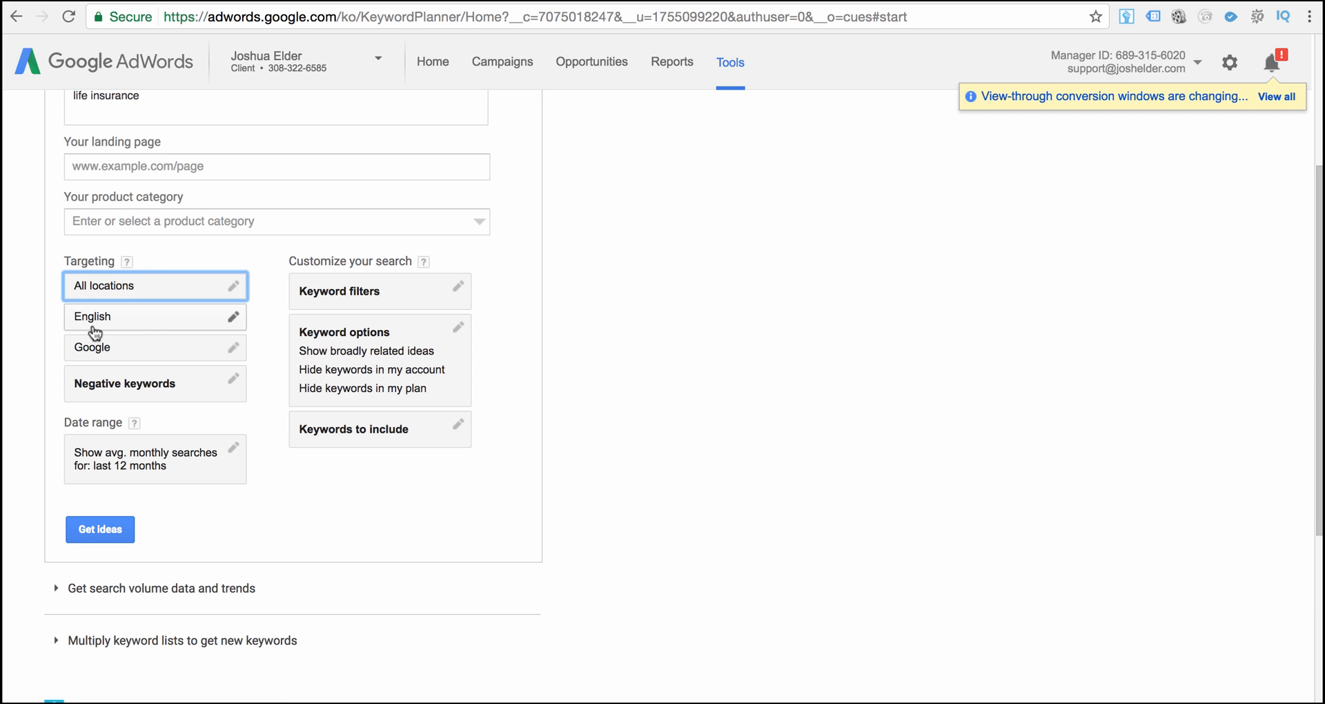
mouse_move(101, 351)
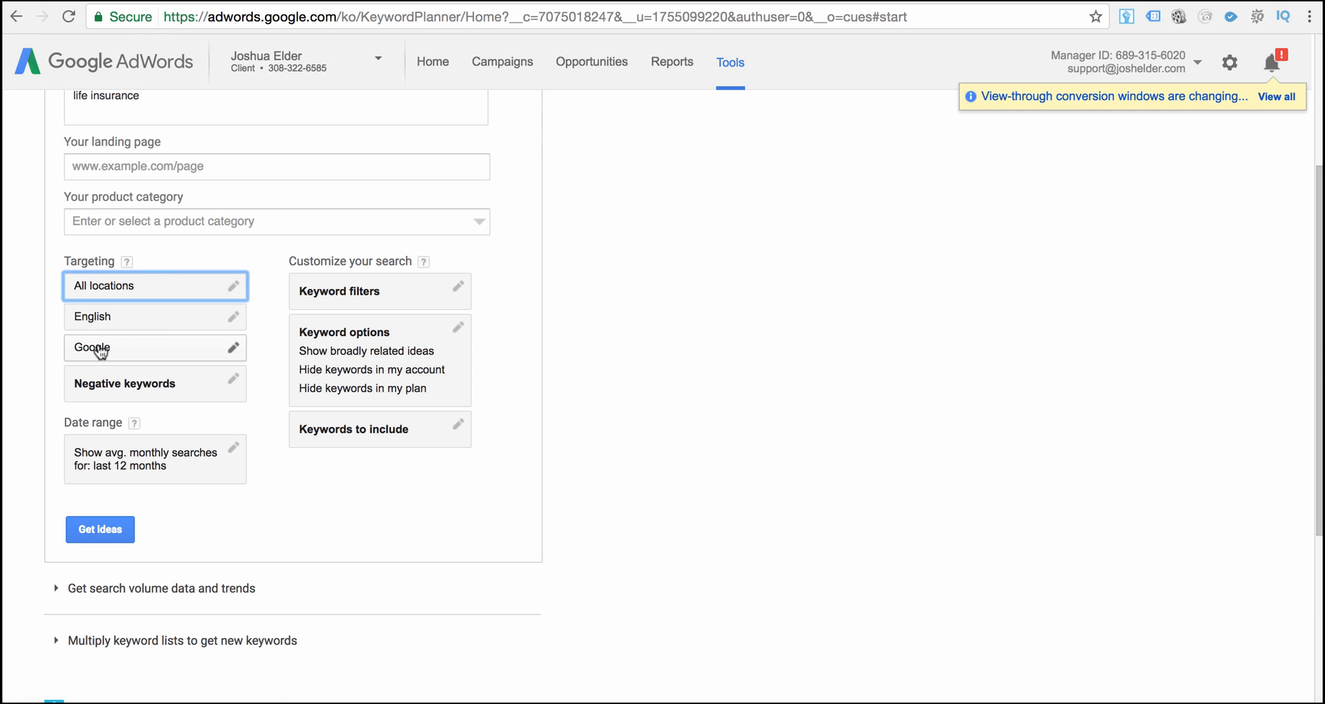
mouse_move(335, 433)
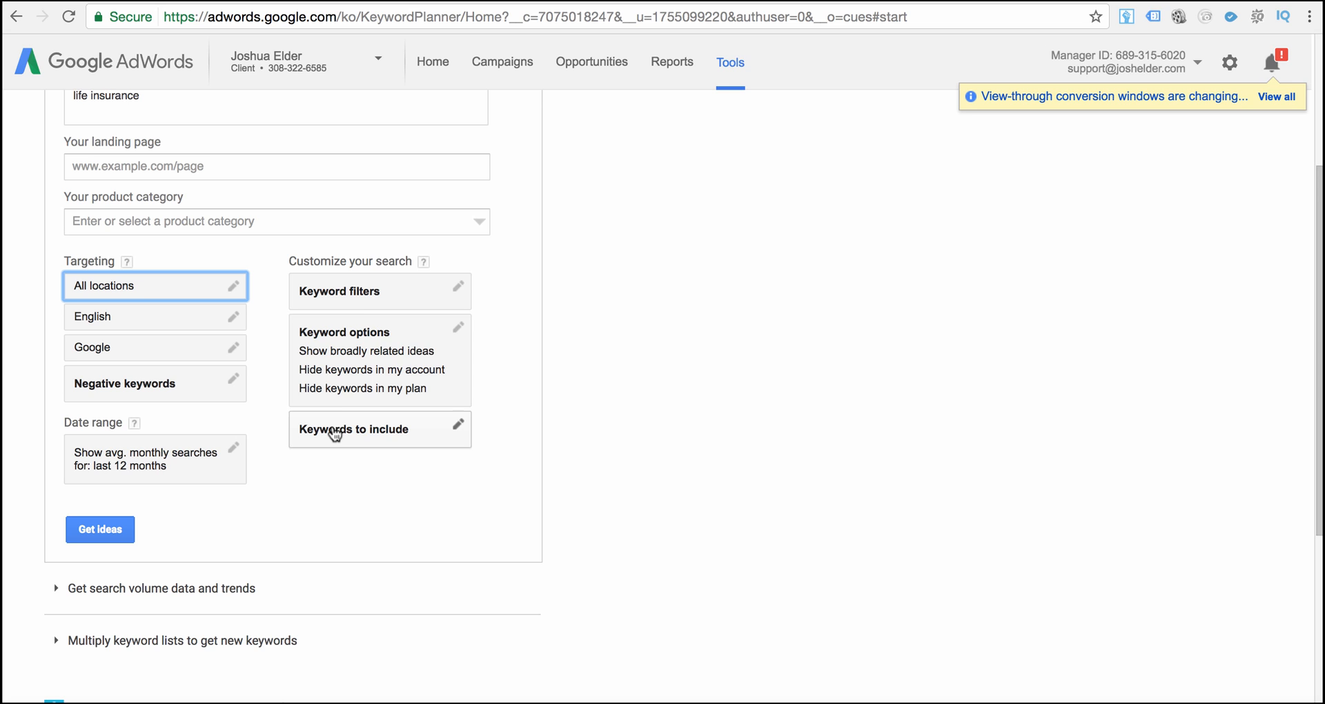
mouse_move(330, 432)
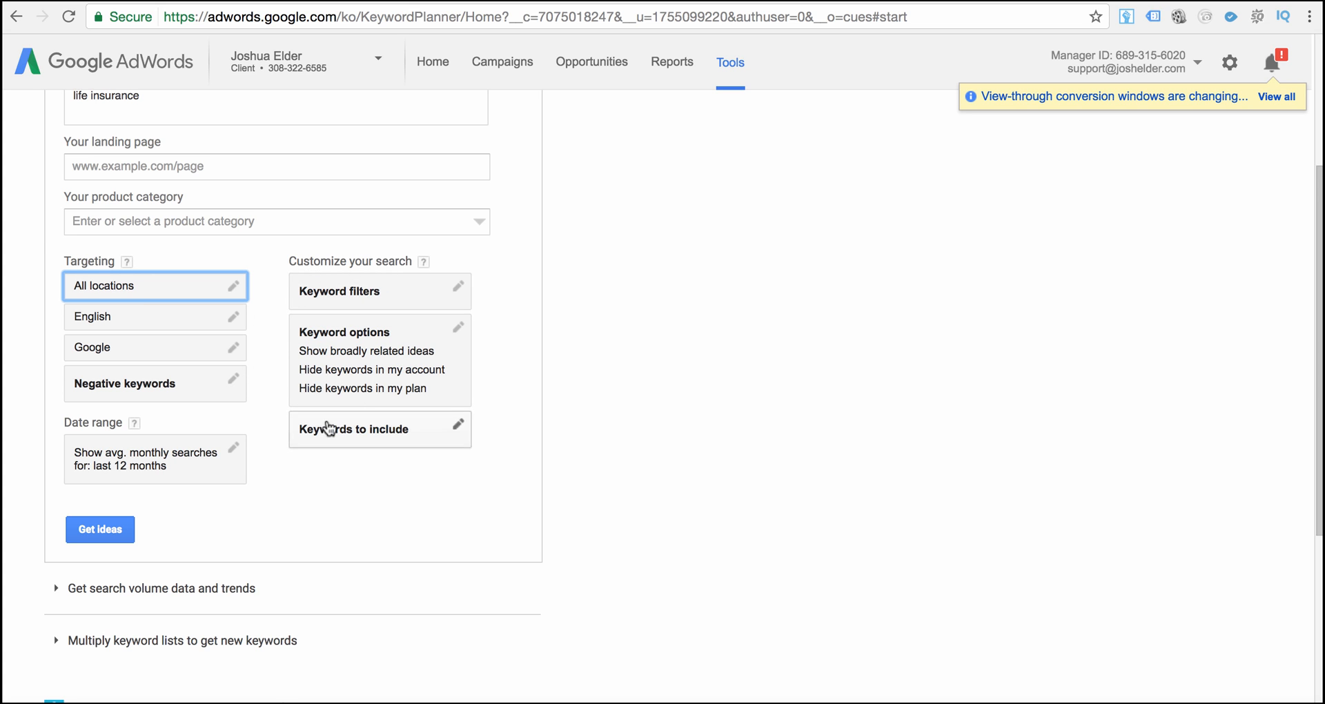
scroll(up, 3)
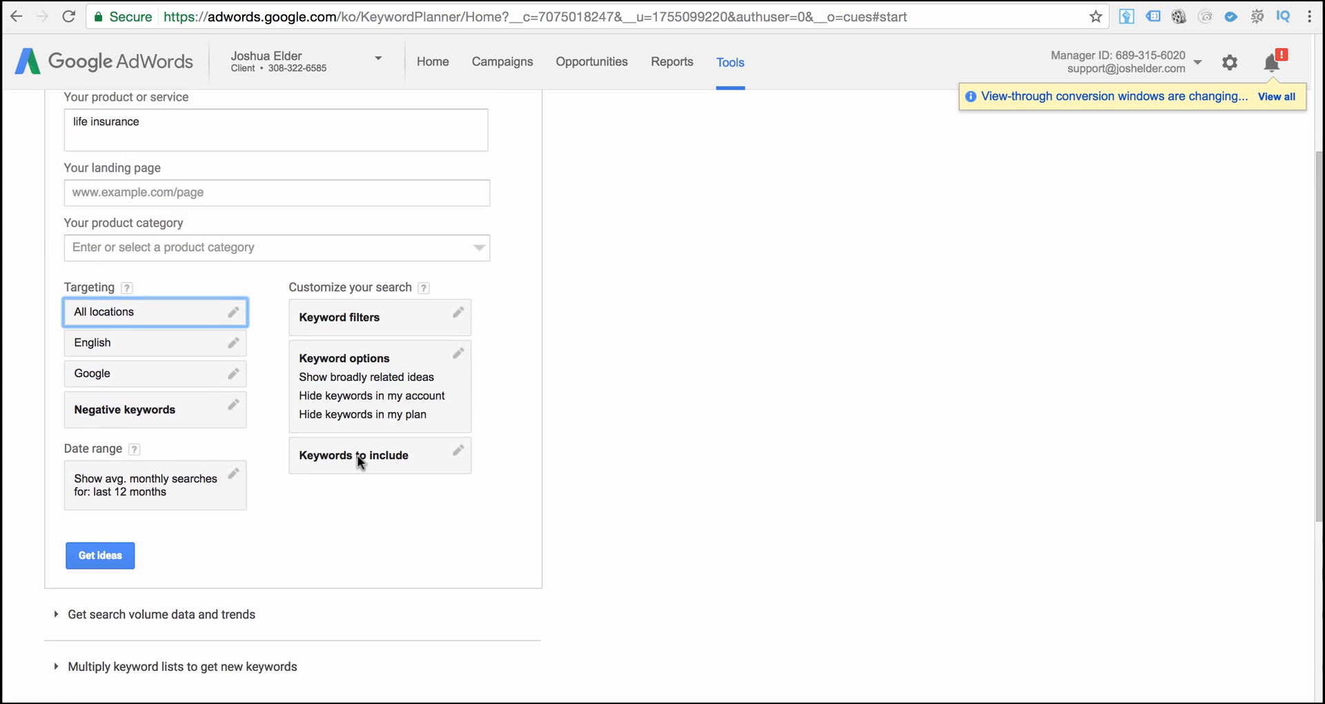
scroll(up, 3)
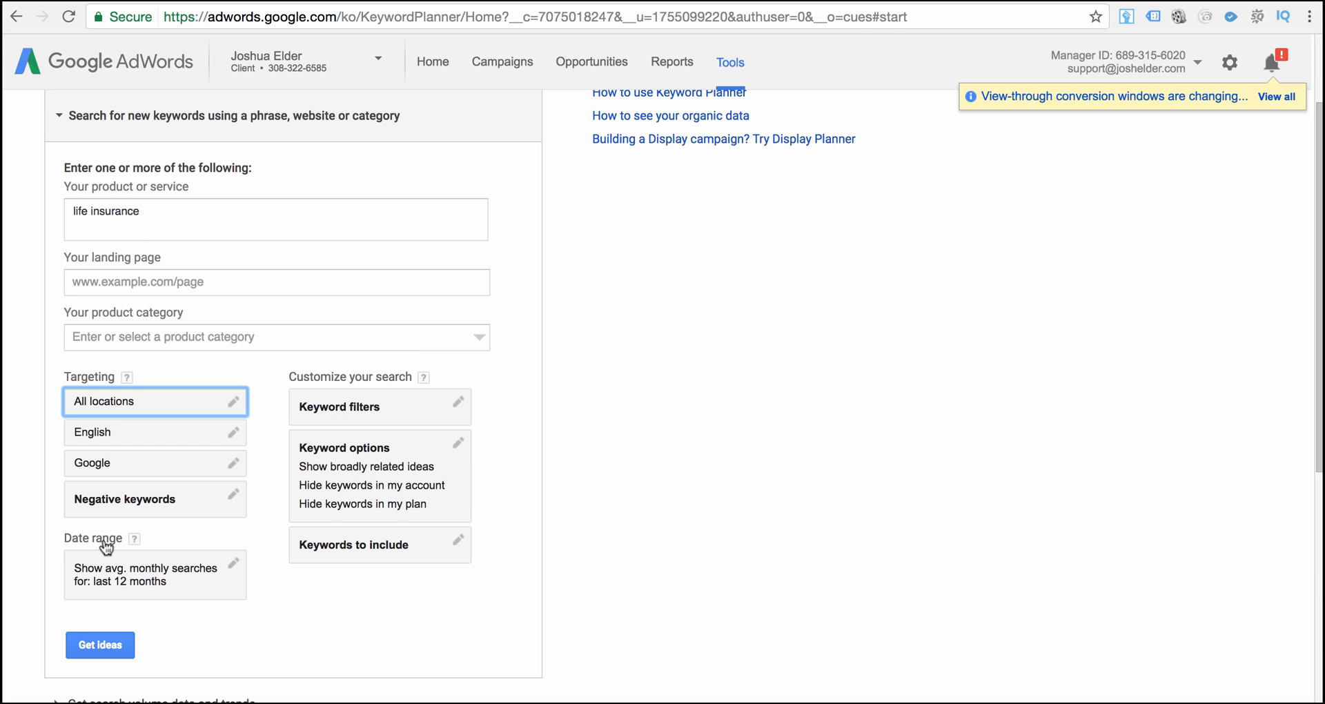
click(98, 644)
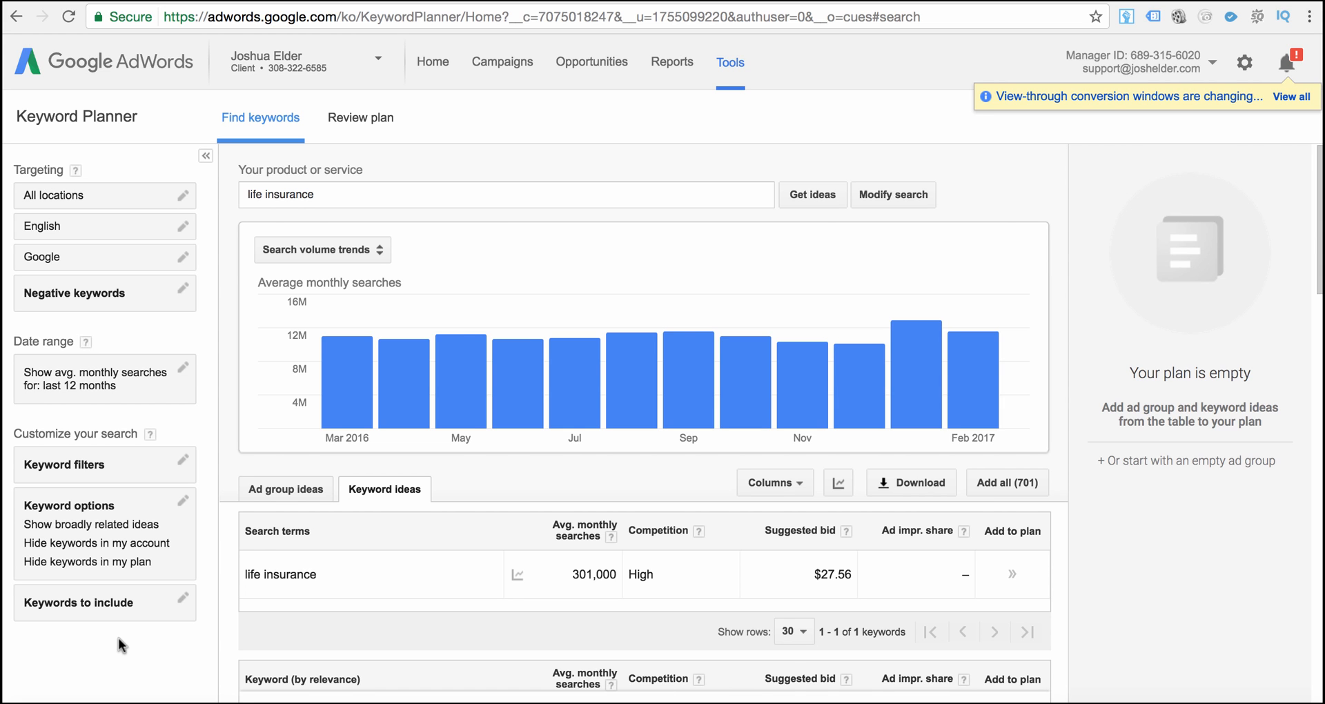
mouse_move(392, 478)
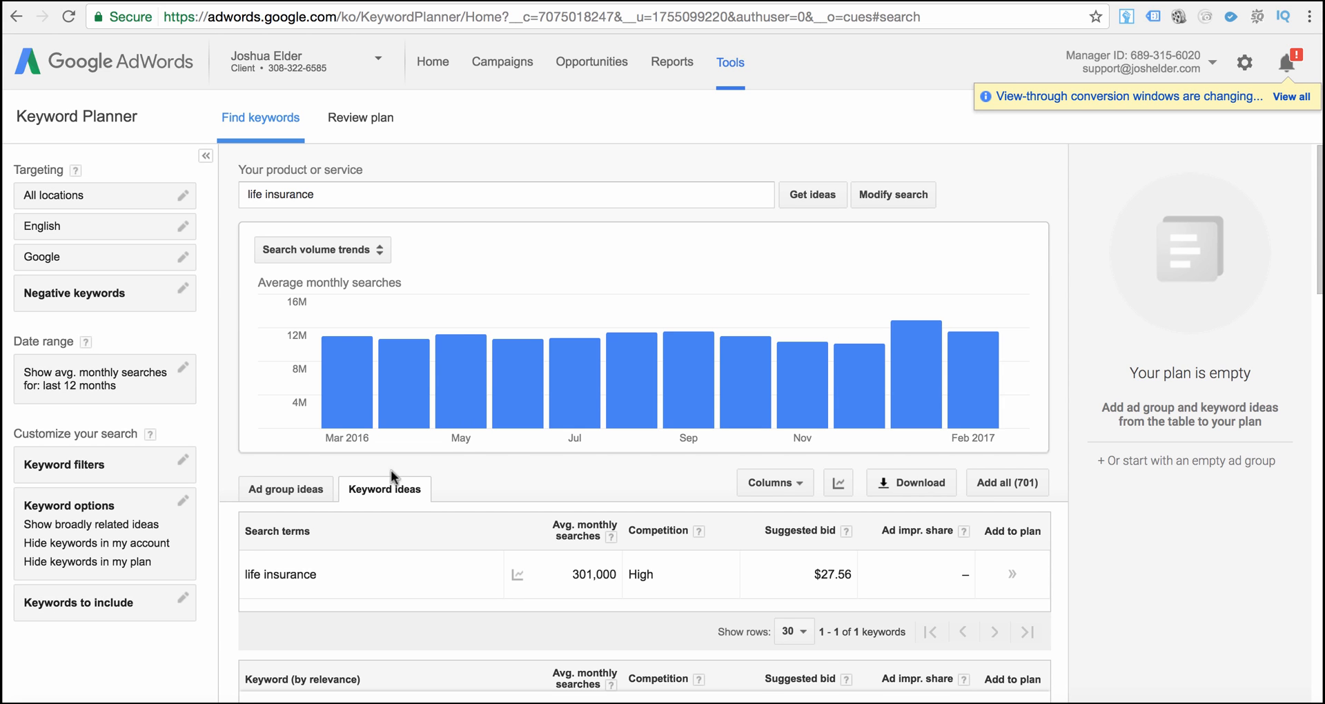
scroll(down, 3)
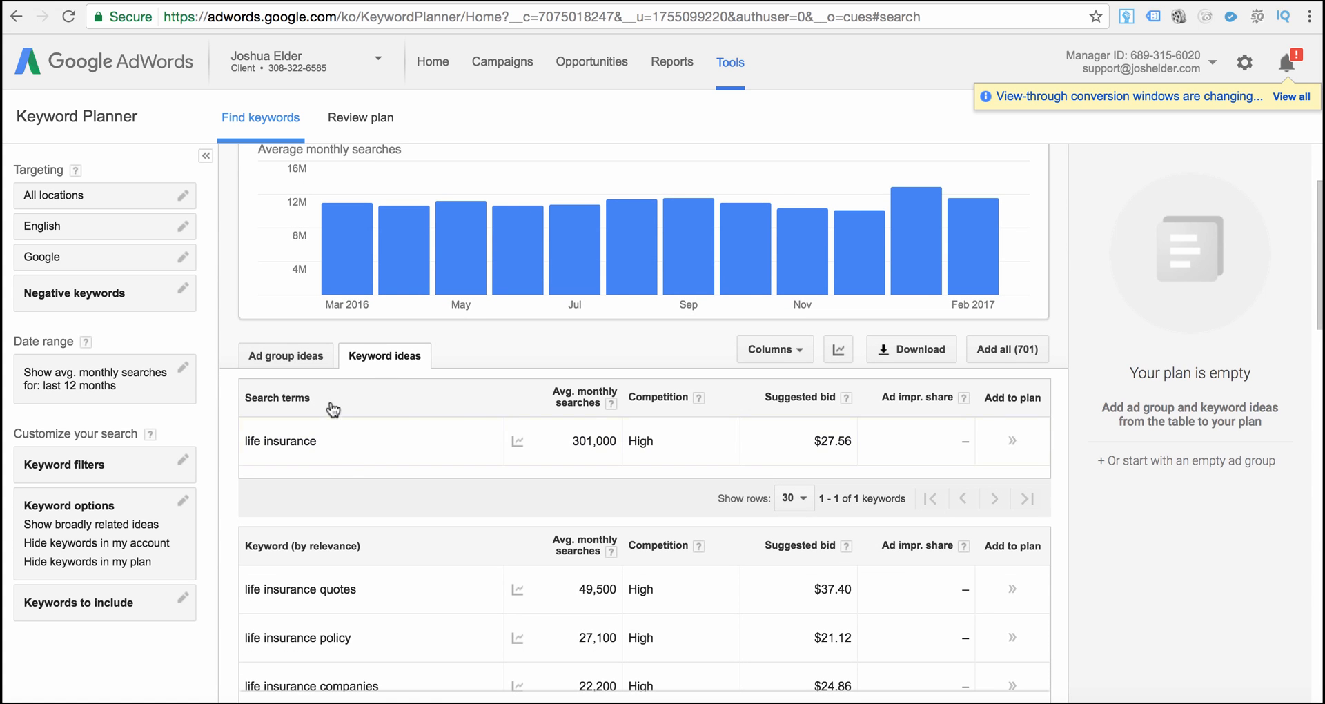
mouse_move(308, 670)
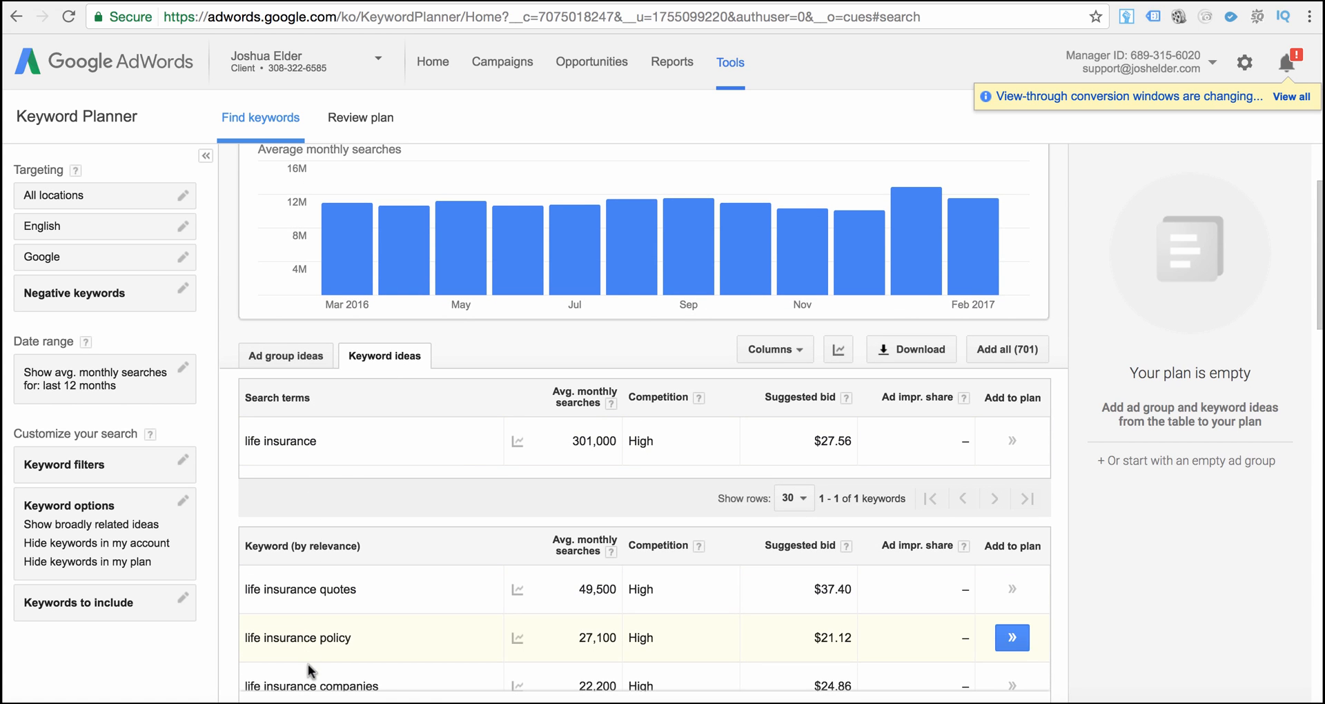
mouse_move(279, 441)
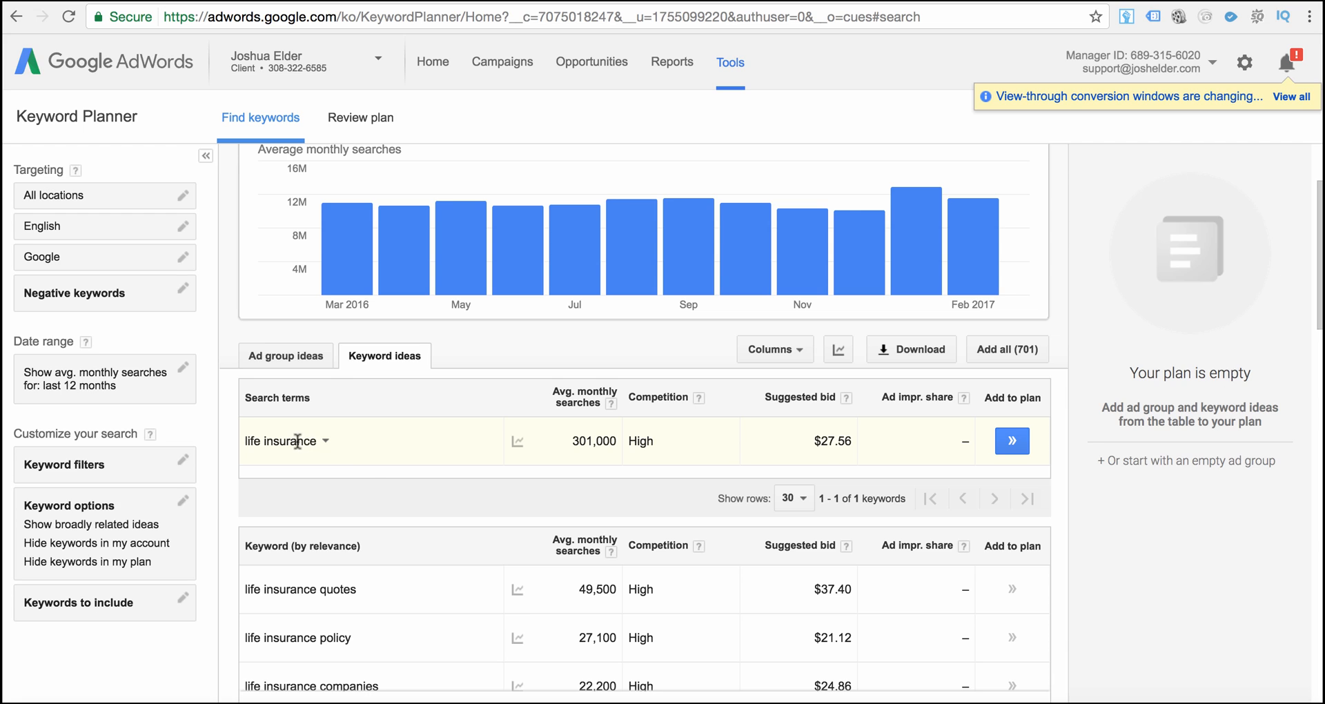
mouse_move(554, 439)
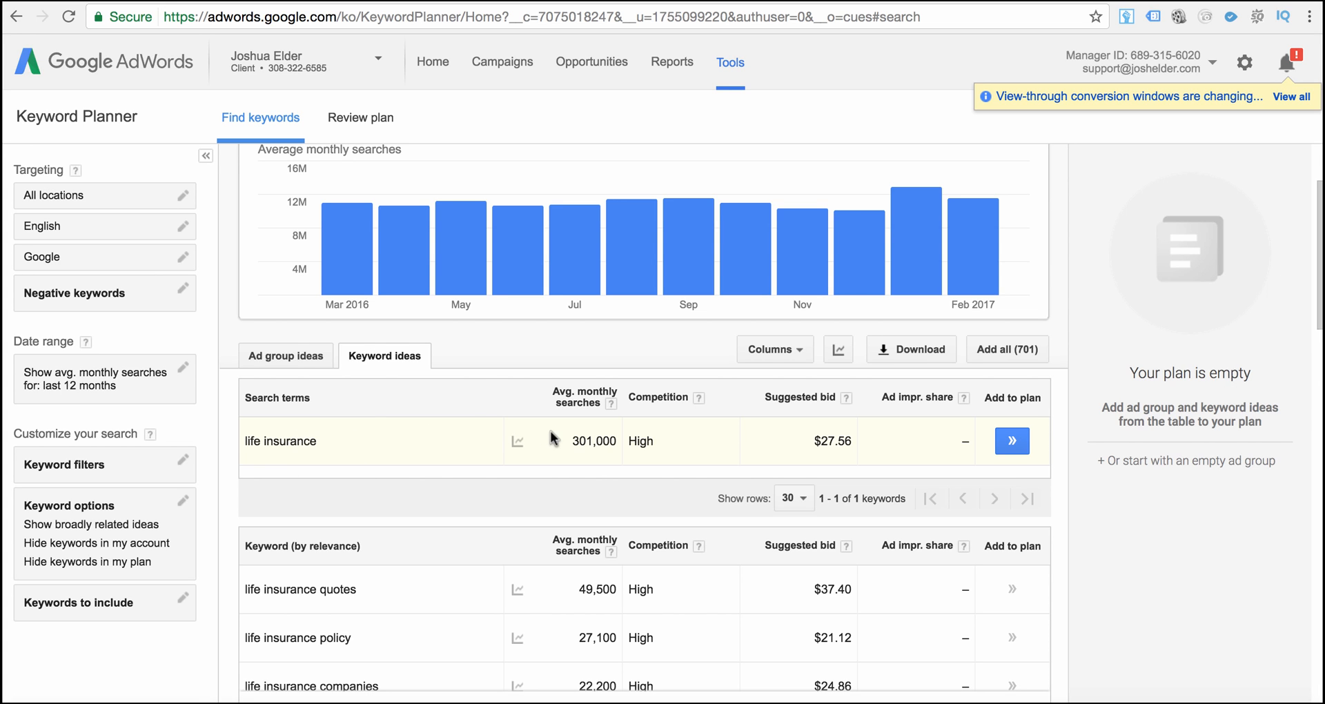
mouse_move(570, 445)
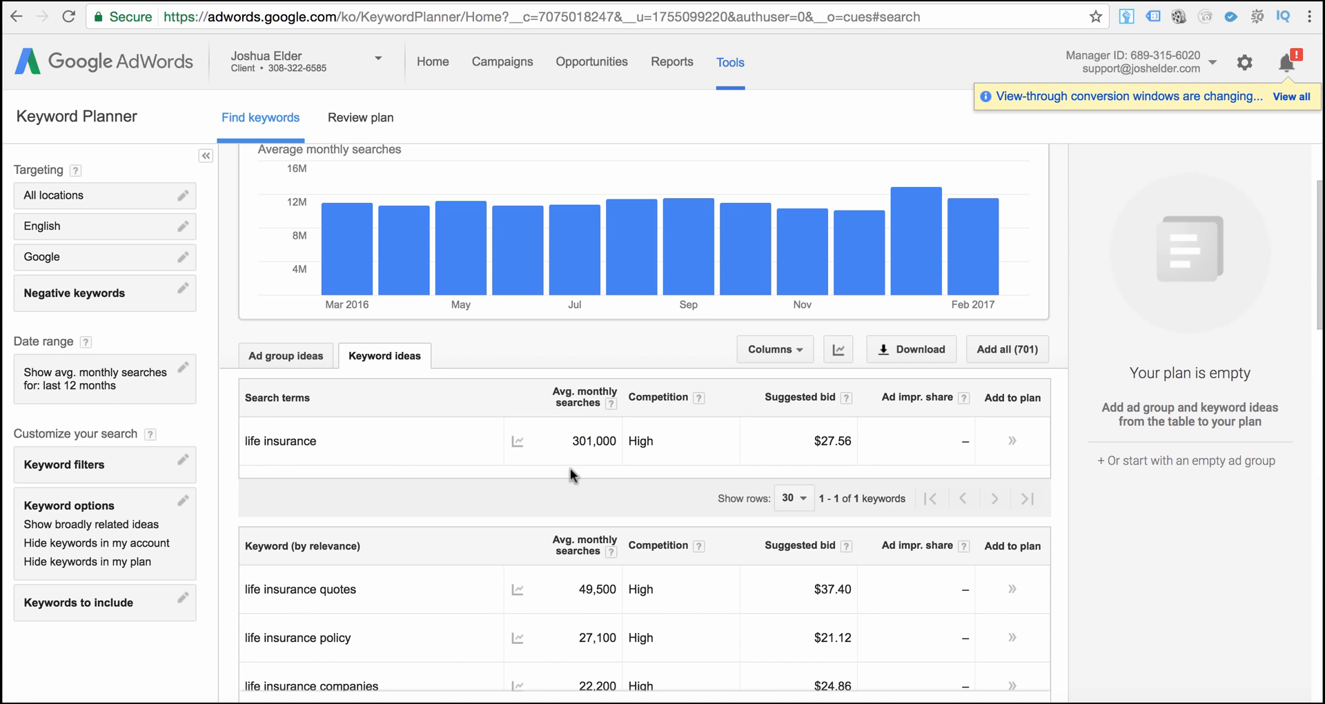
mouse_move(486, 457)
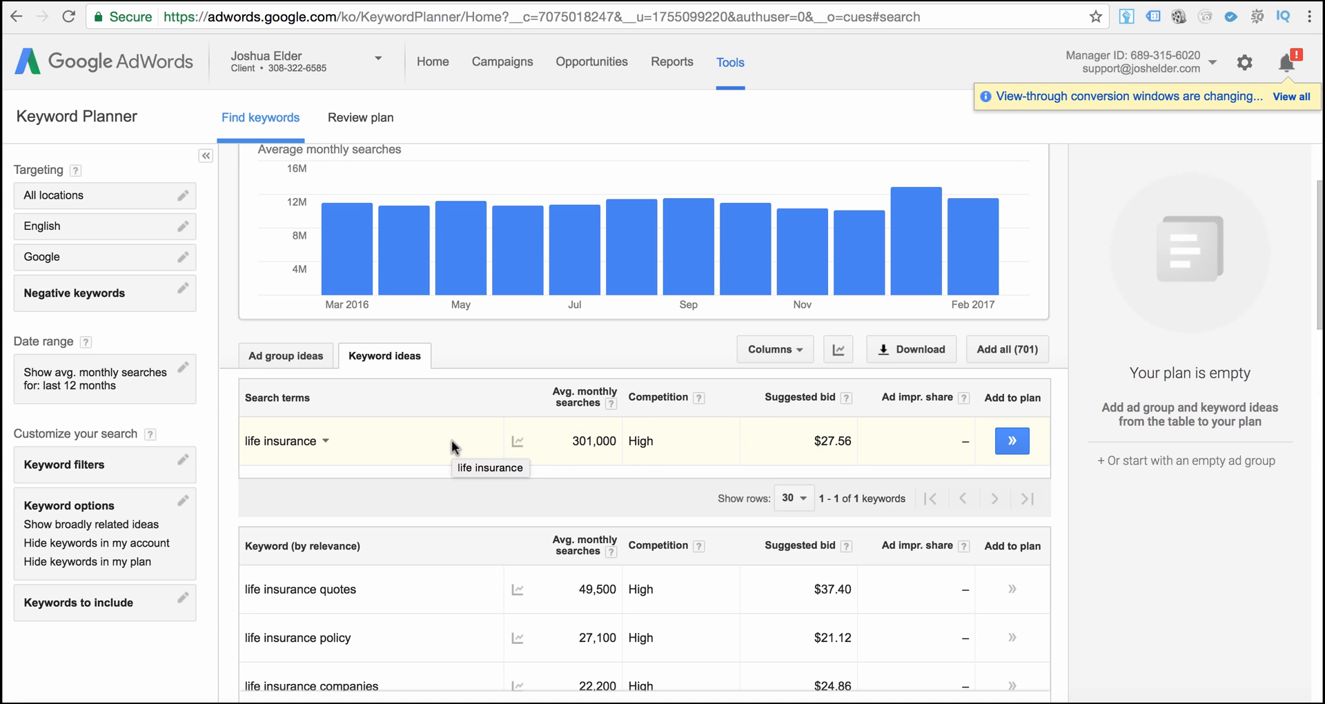
mouse_move(454, 447)
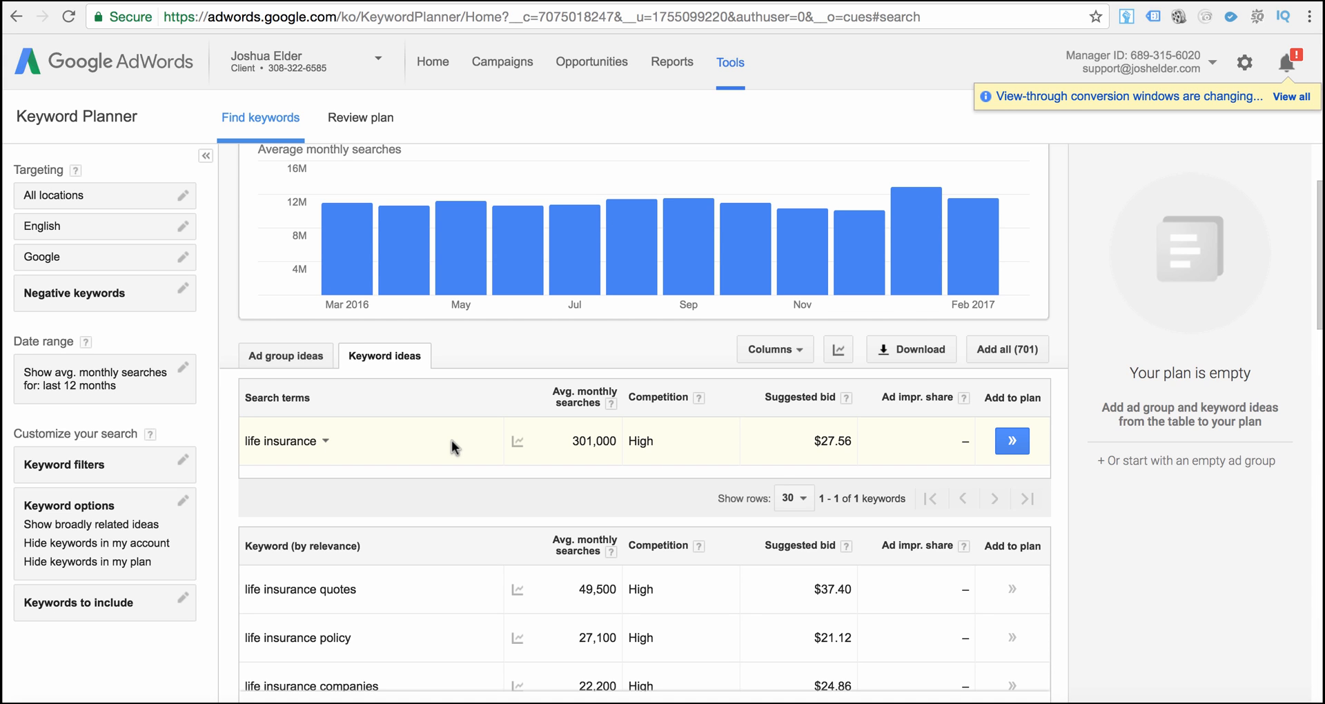
mouse_move(457, 448)
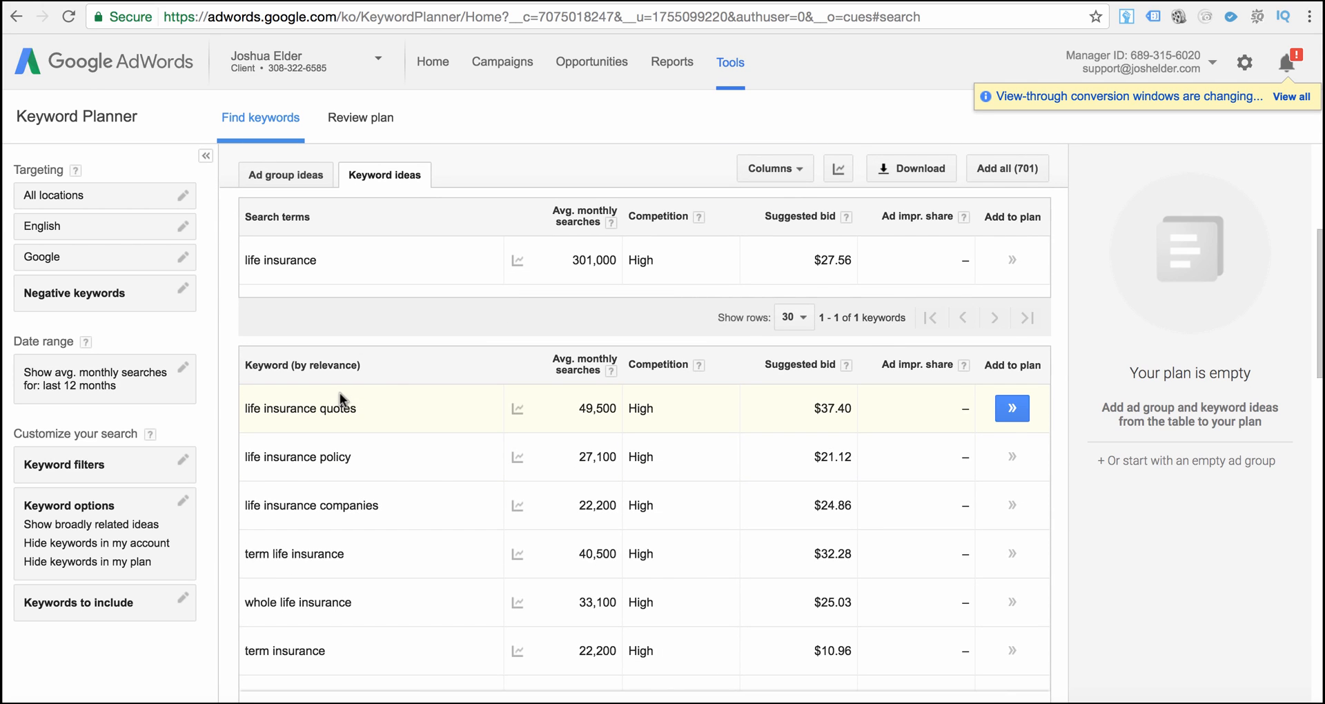
mouse_move(377, 377)
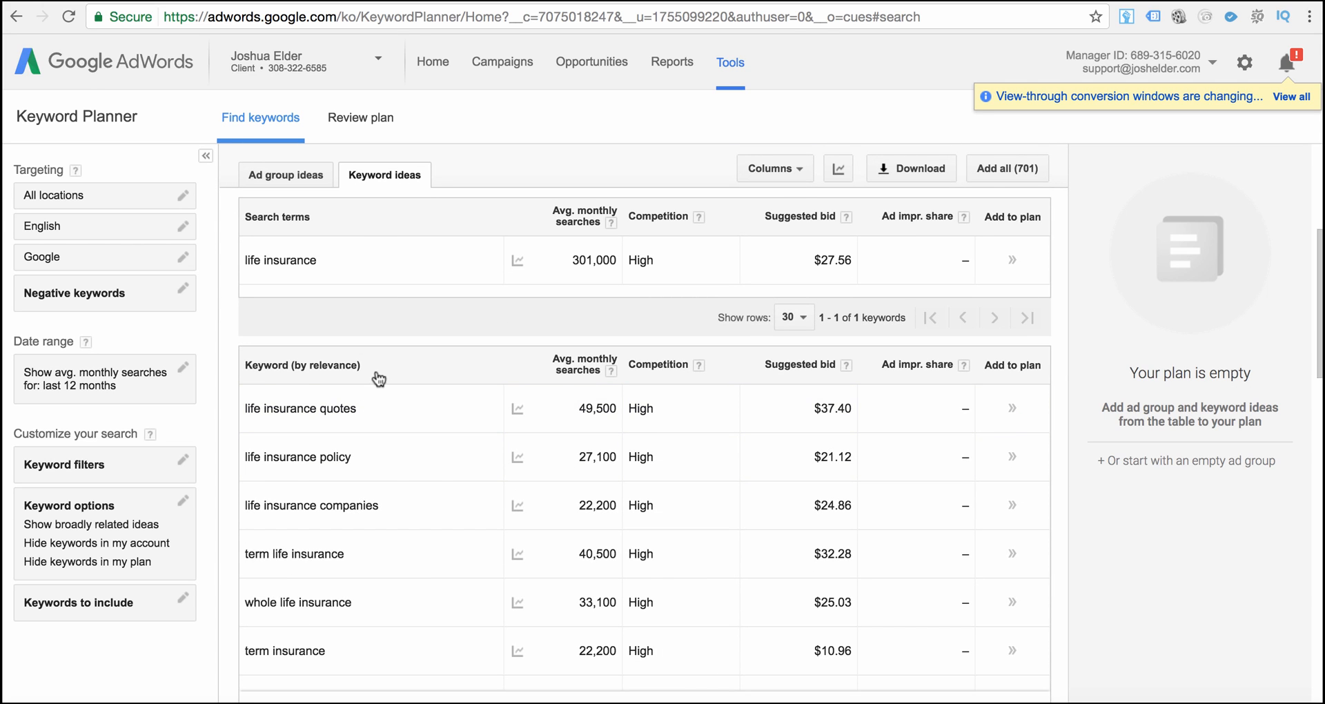
mouse_move(324, 369)
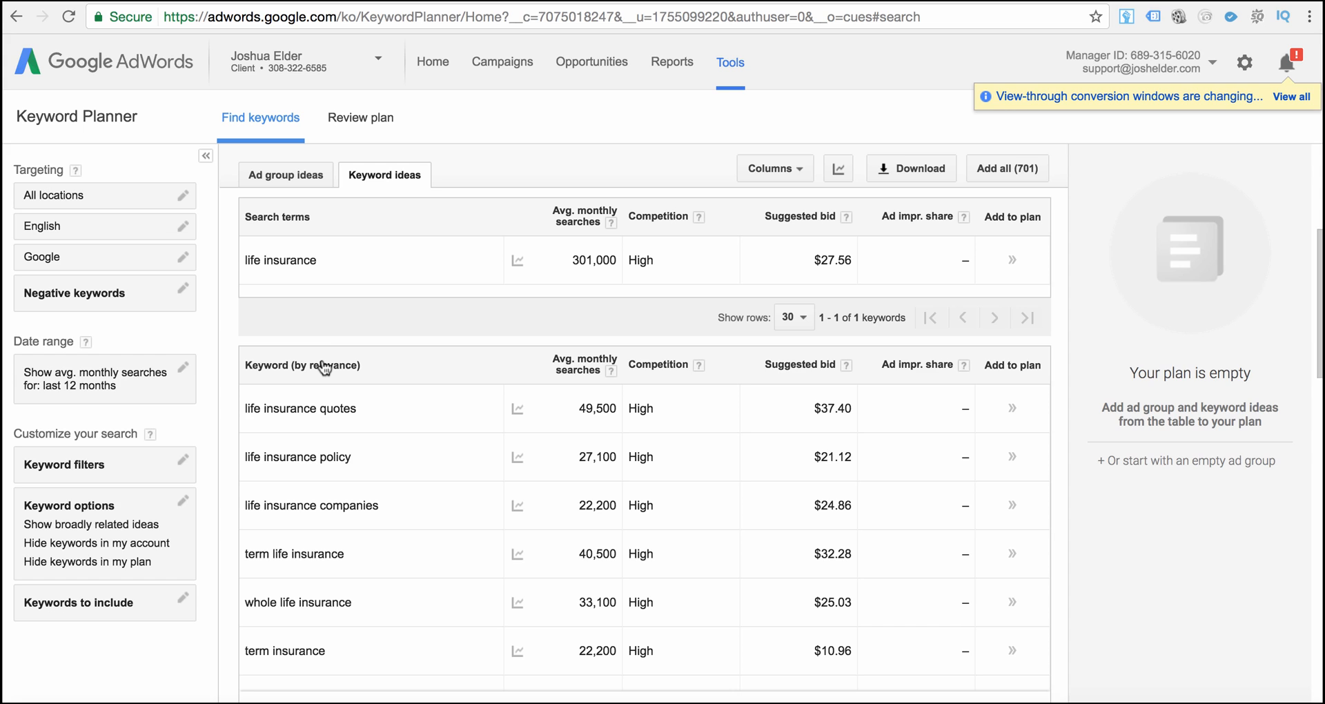
mouse_move(333, 286)
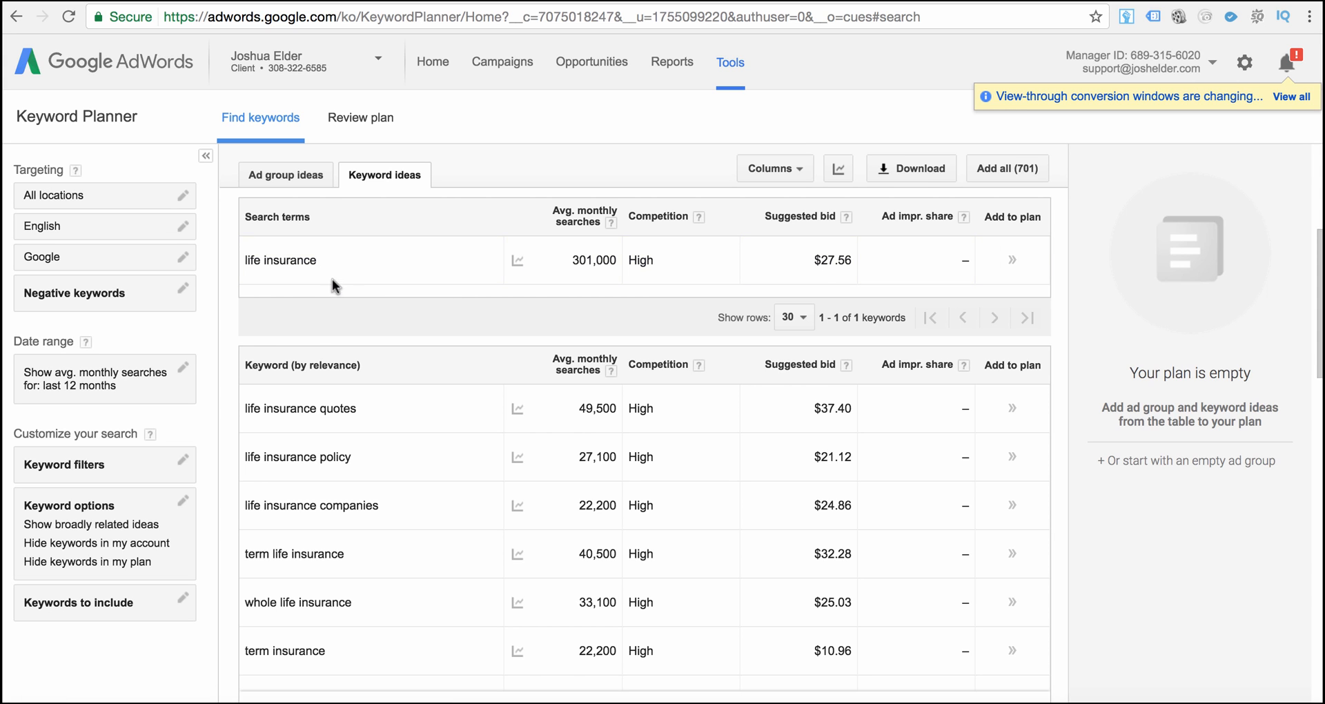
mouse_move(352, 388)
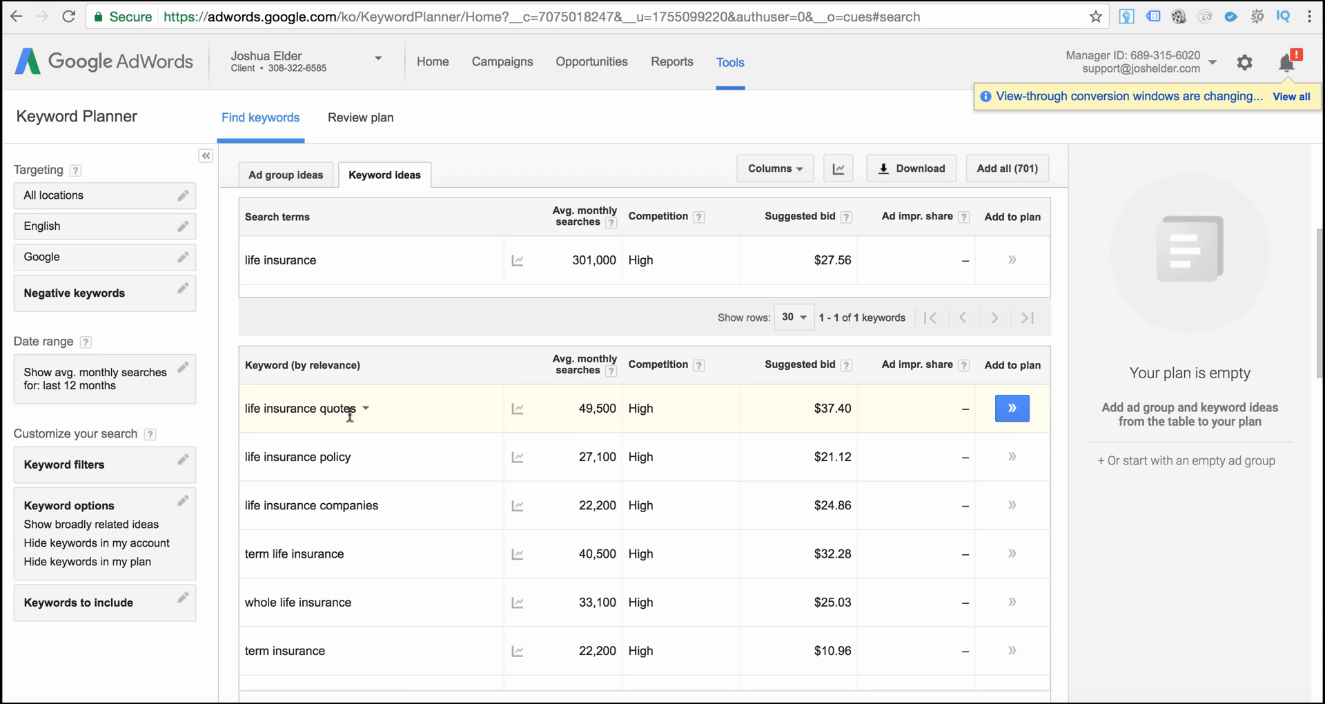
scroll(down, 3)
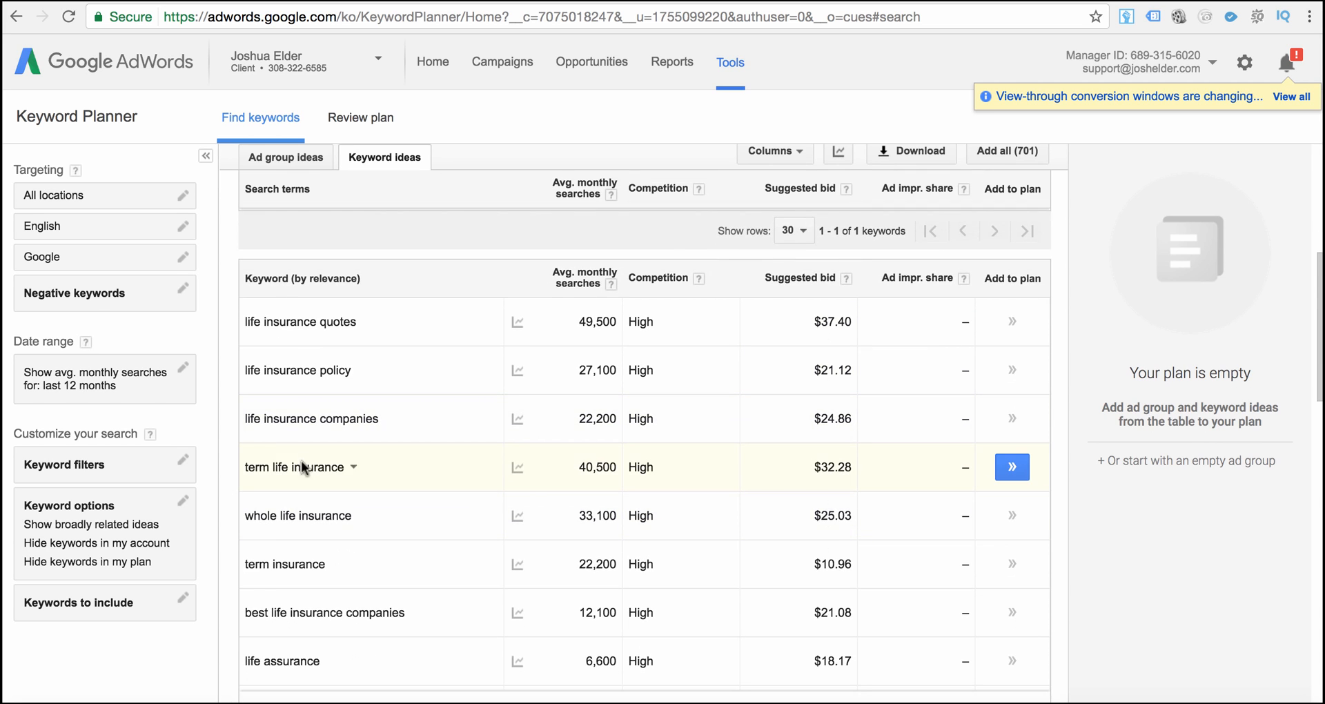
mouse_move(330, 468)
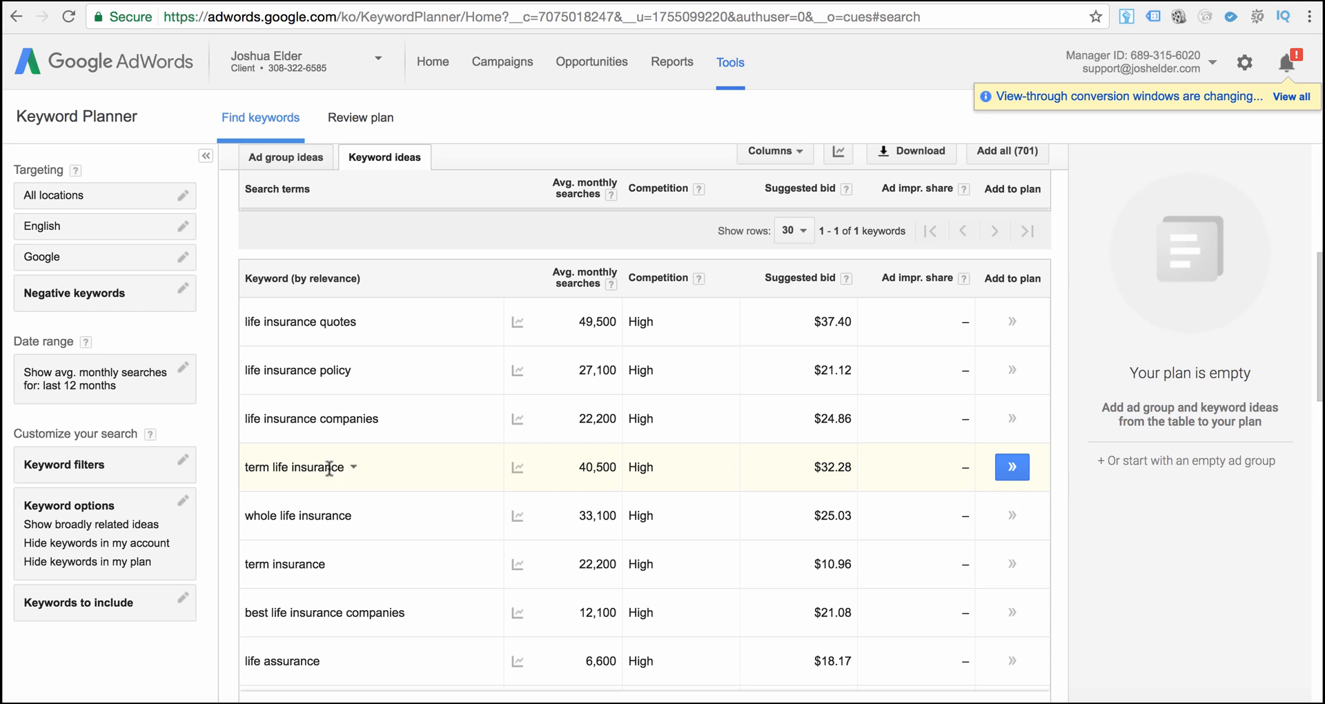
scroll(down, 3)
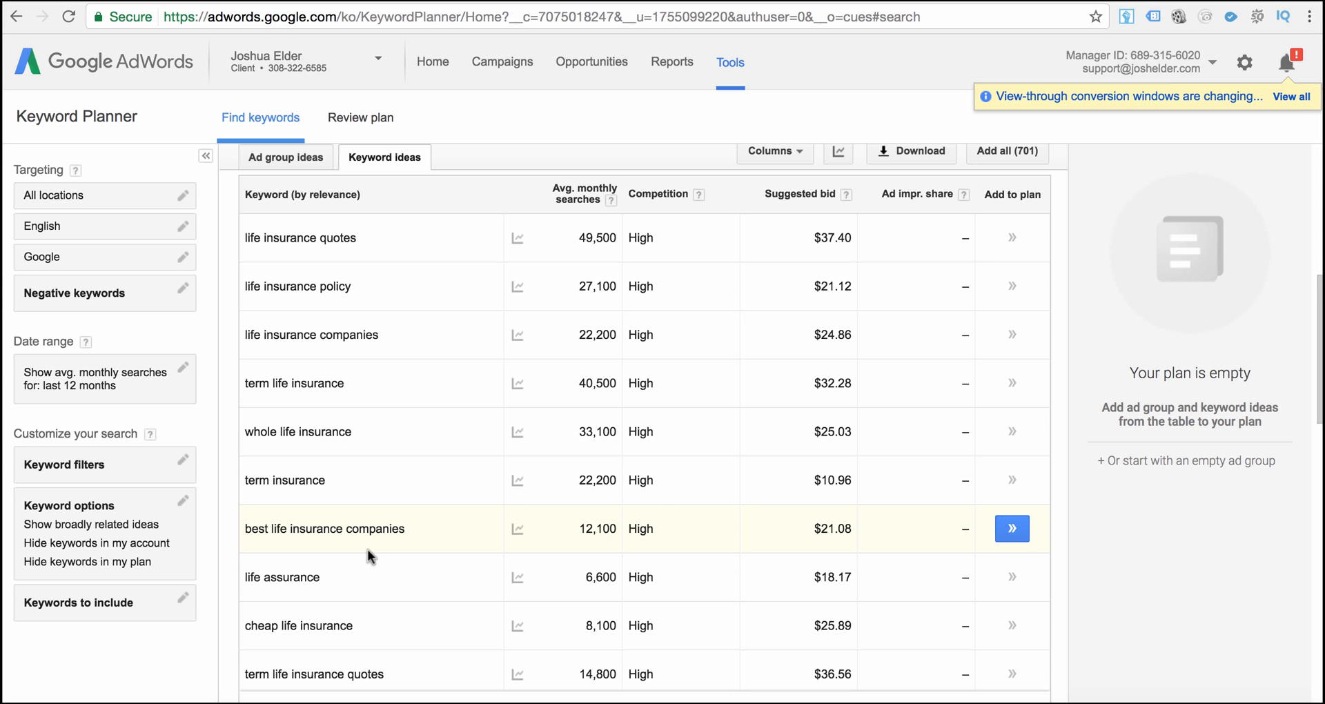
mouse_move(331, 535)
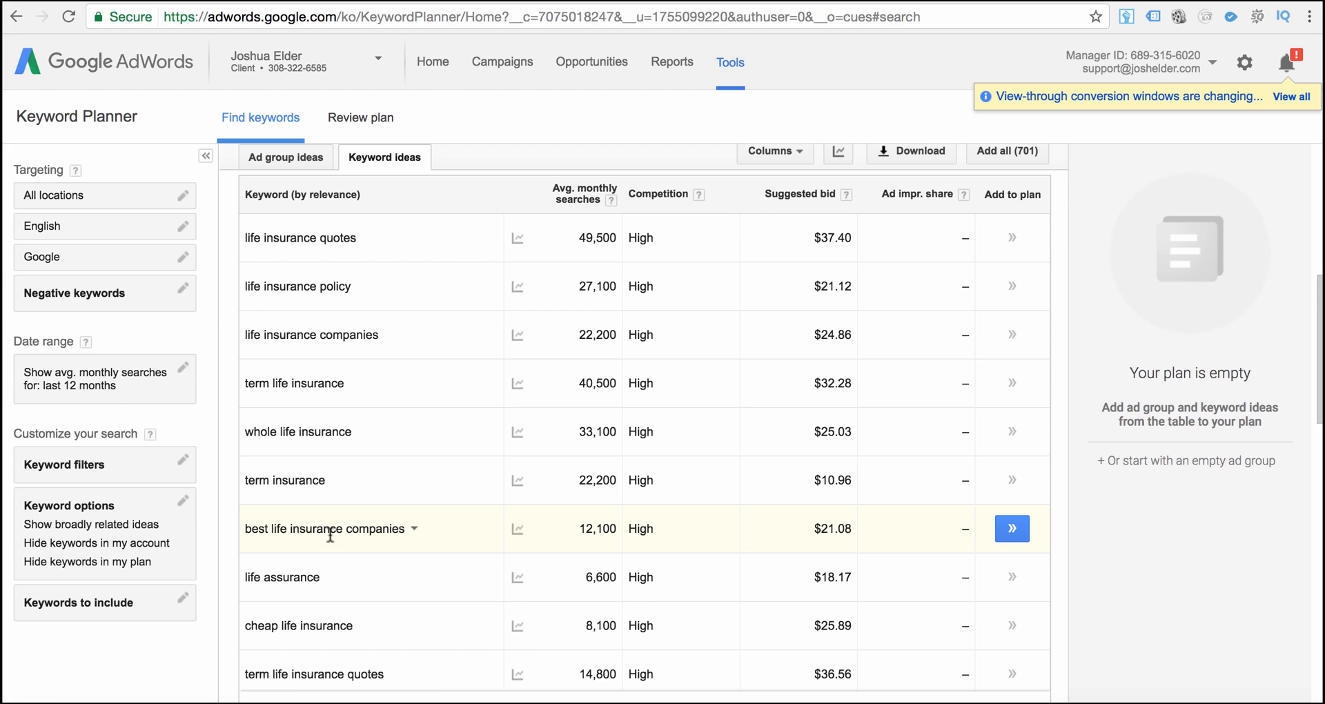
double_click(321, 528)
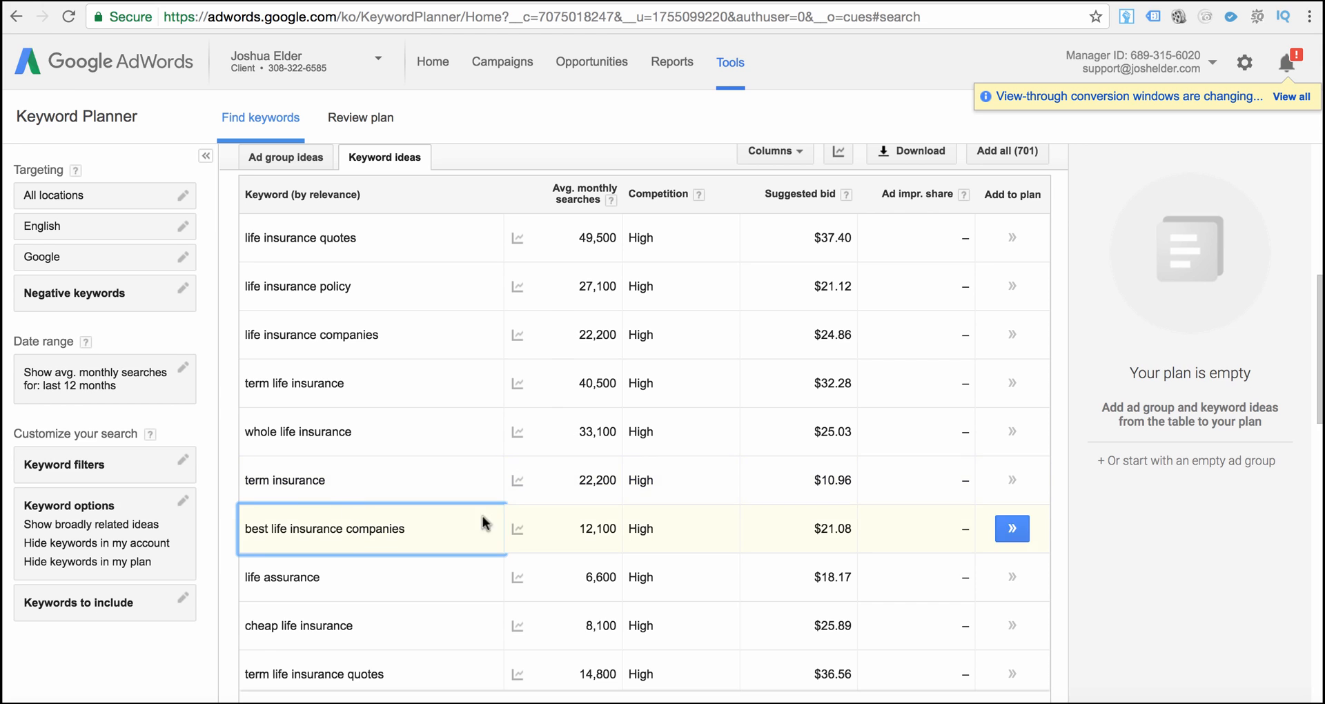
Add 'best life insurance companies', 'term life insurance quotes' and 'american general life insurance' to the plan.
click(1012, 528)
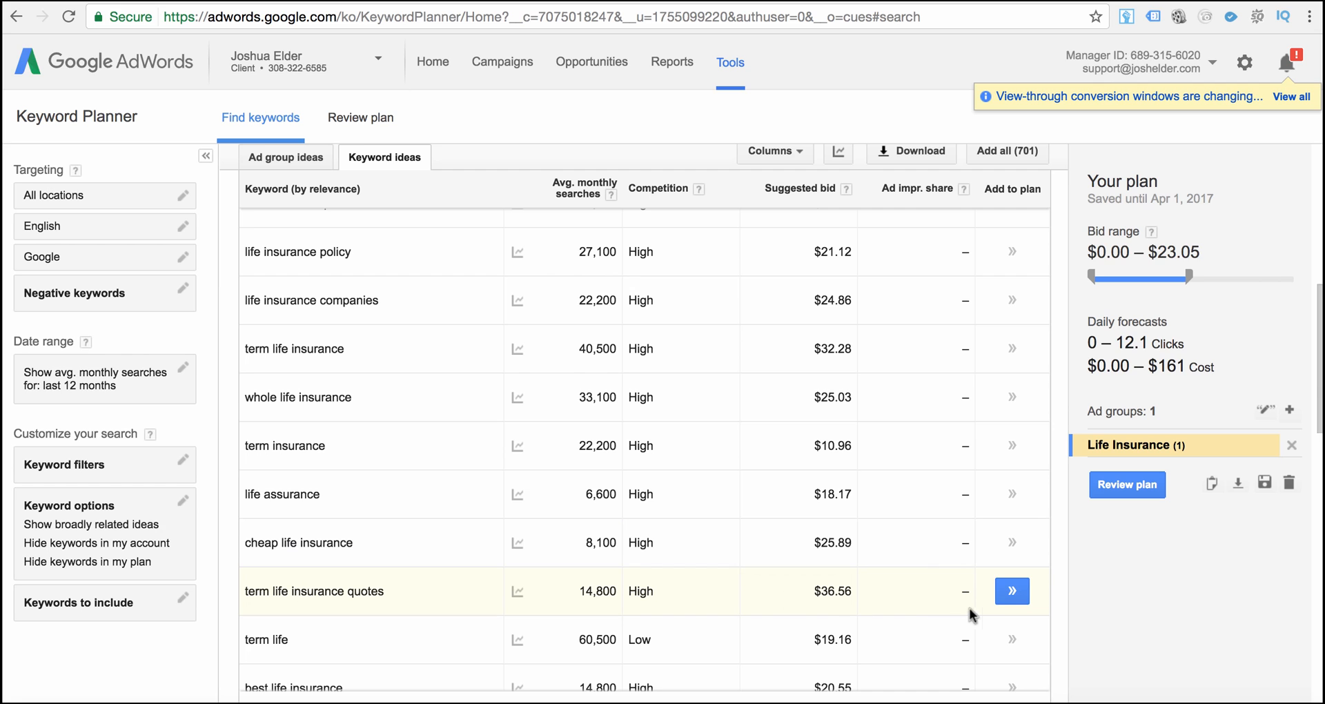
click(1012, 591)
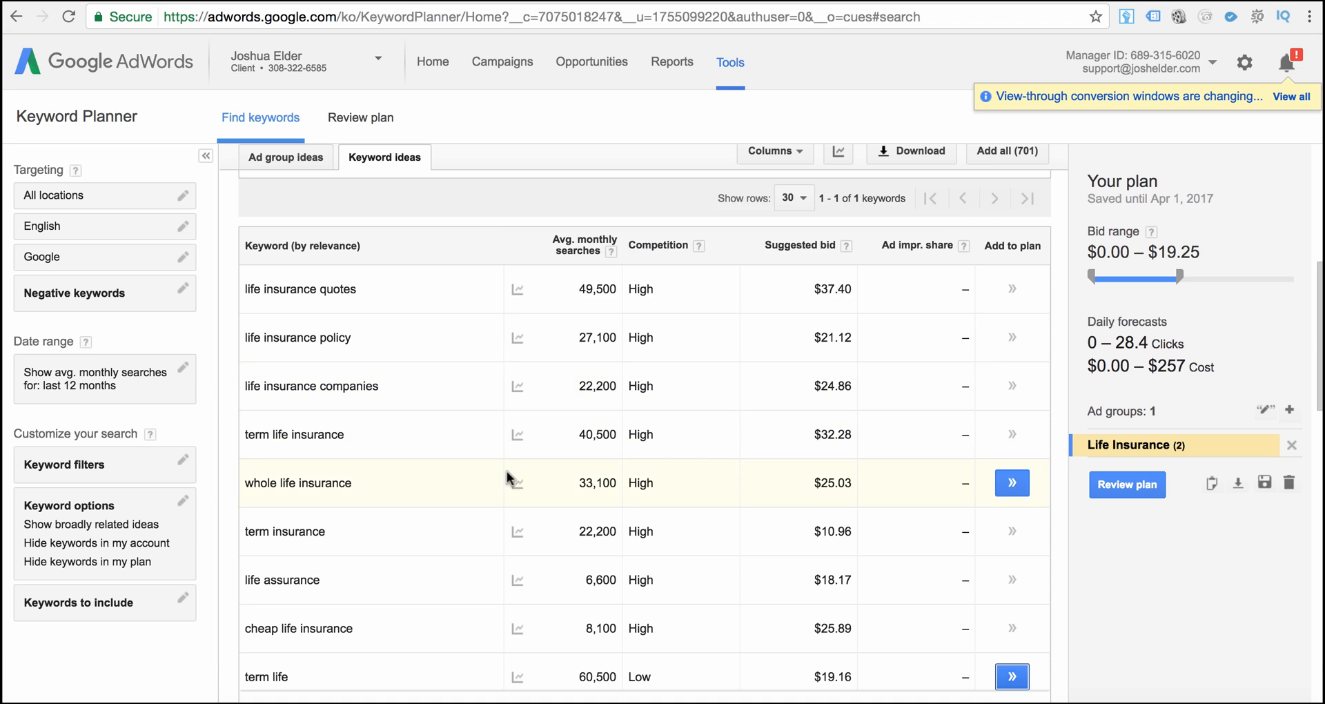
scroll(down, 3)
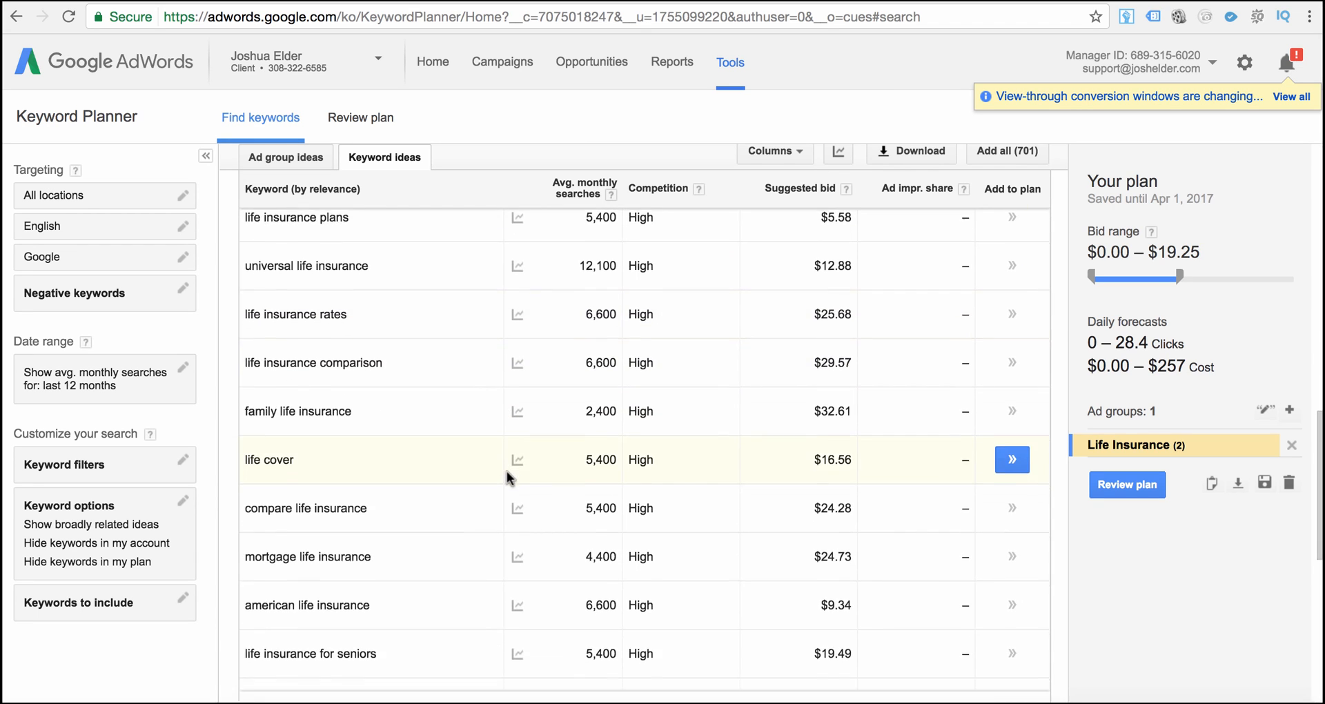
scroll(down, 3)
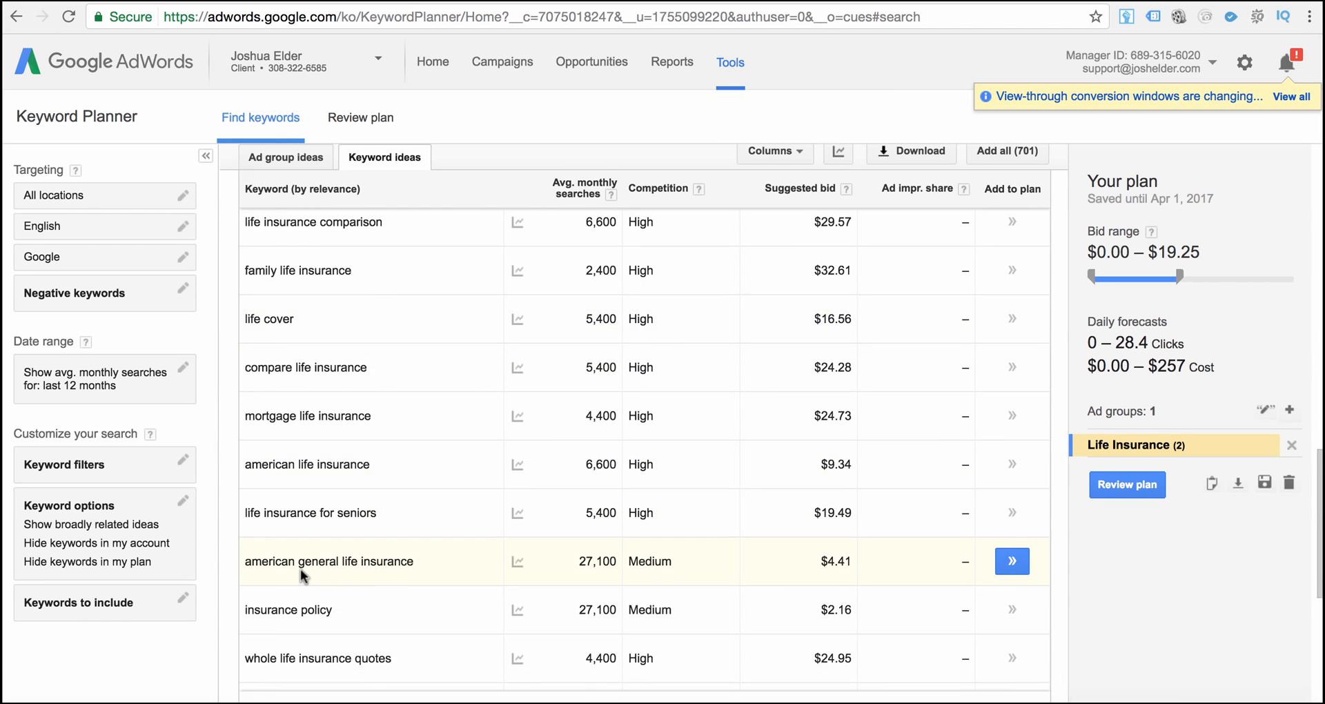
click(1011, 560)
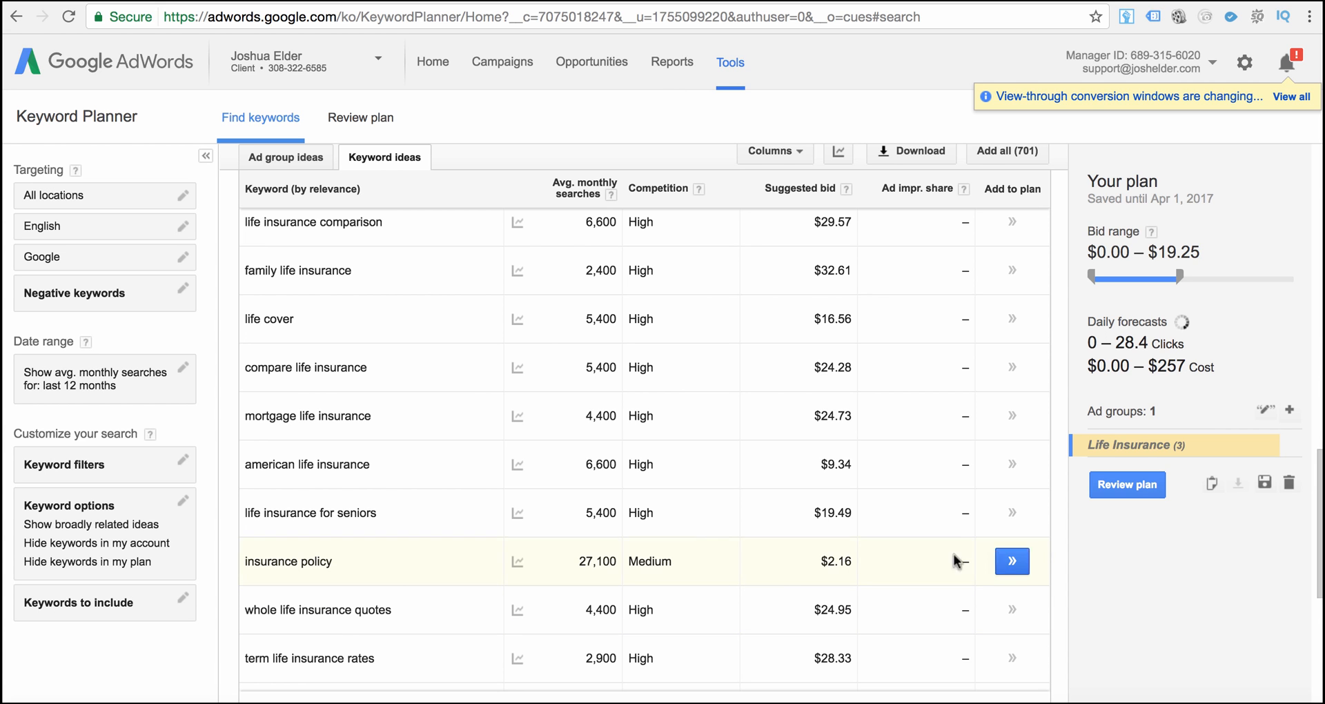
Scroll the keyword ideas until the 'best life insurance policy' row is visible.
scroll(down, 3)
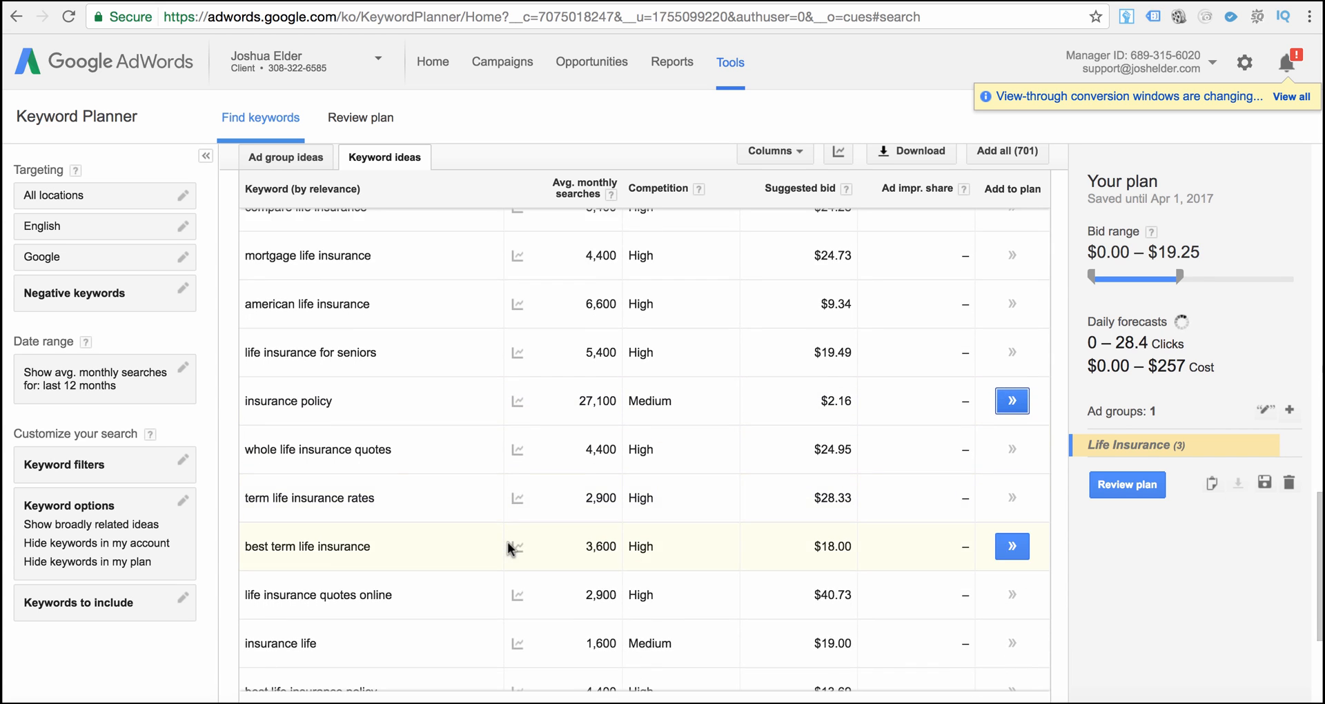
scroll(down, 3)
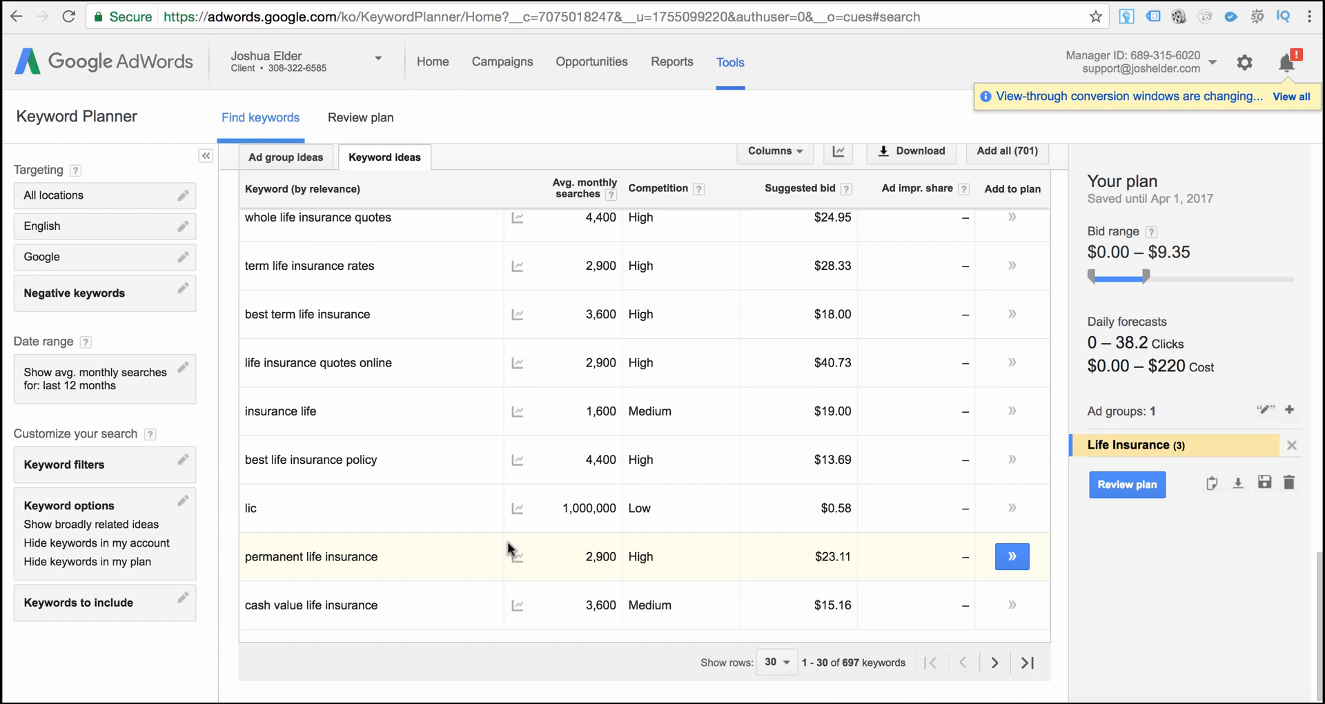
scroll(up, 3)
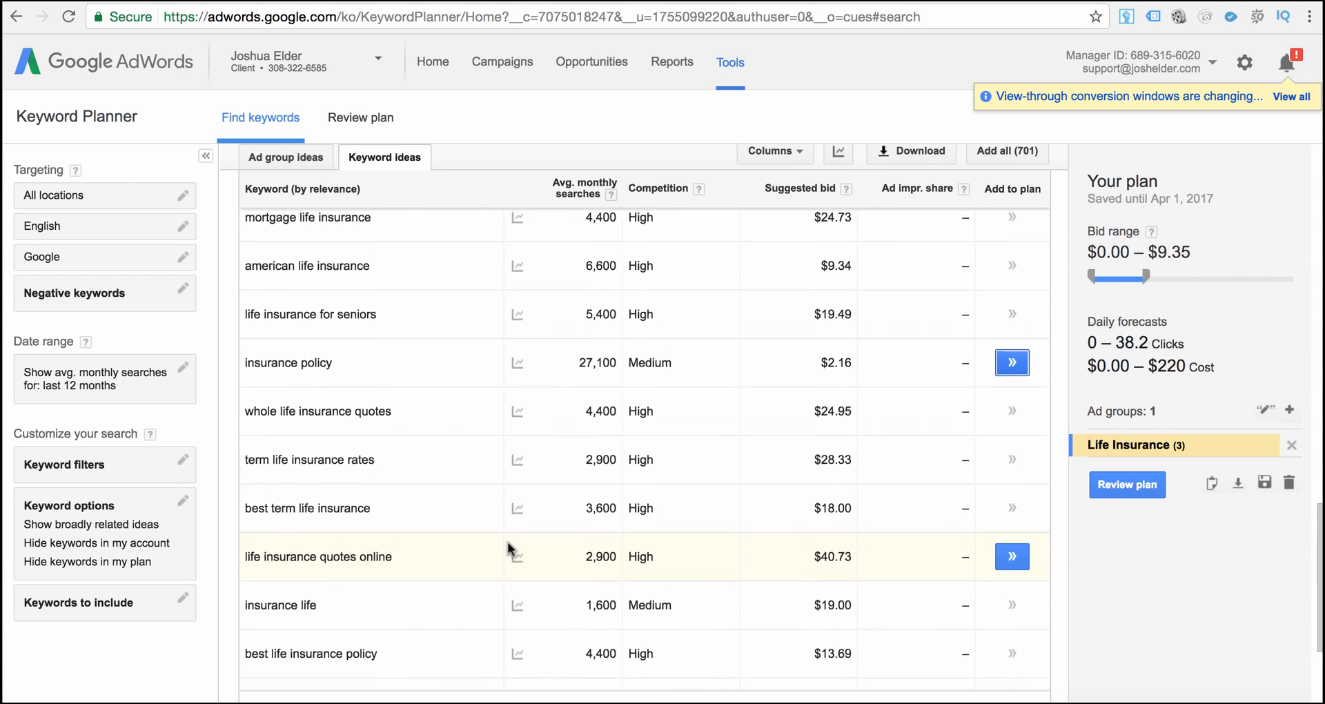
scroll(up, 3)
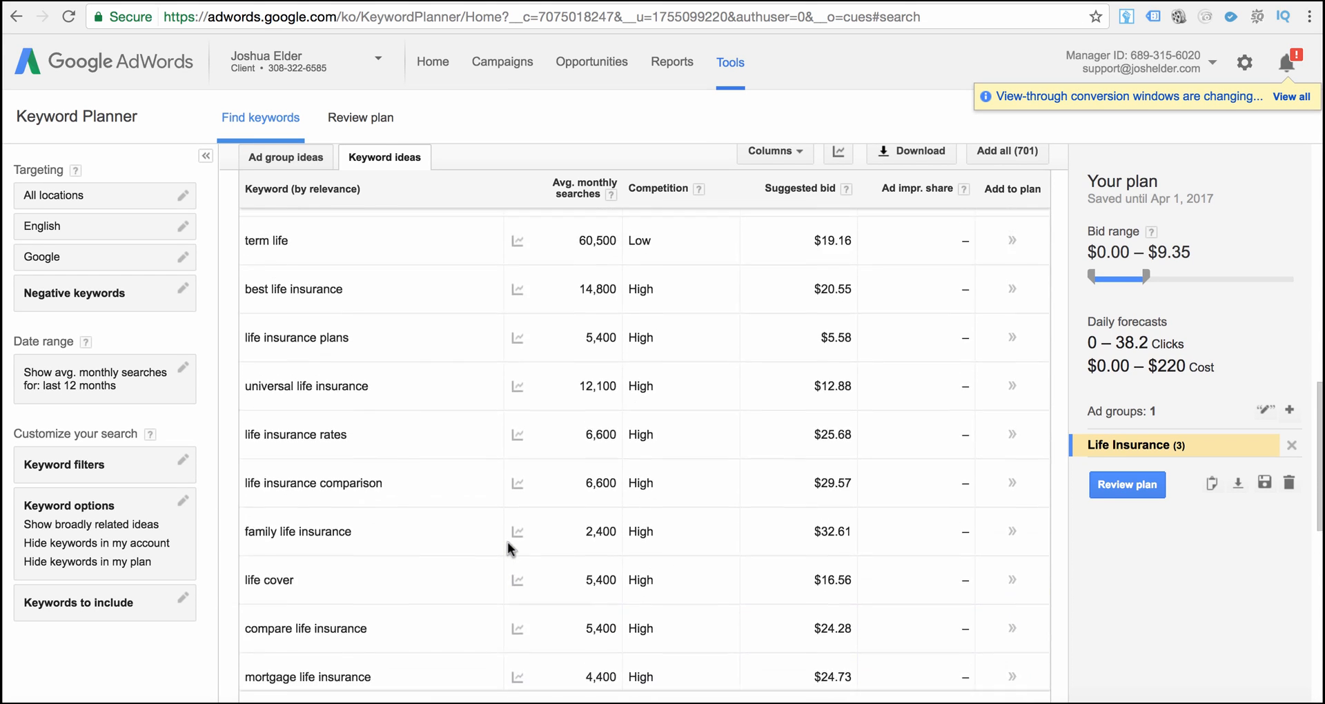
scroll(down, 3)
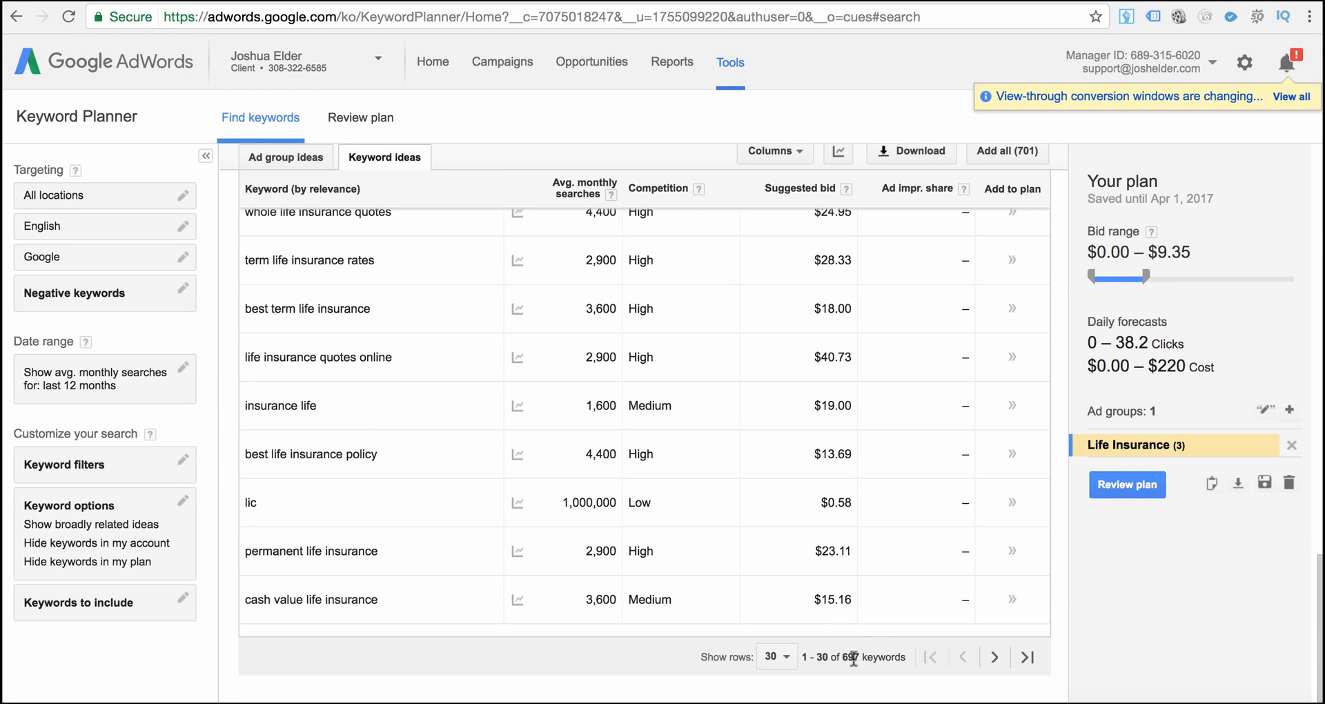
mouse_move(479, 455)
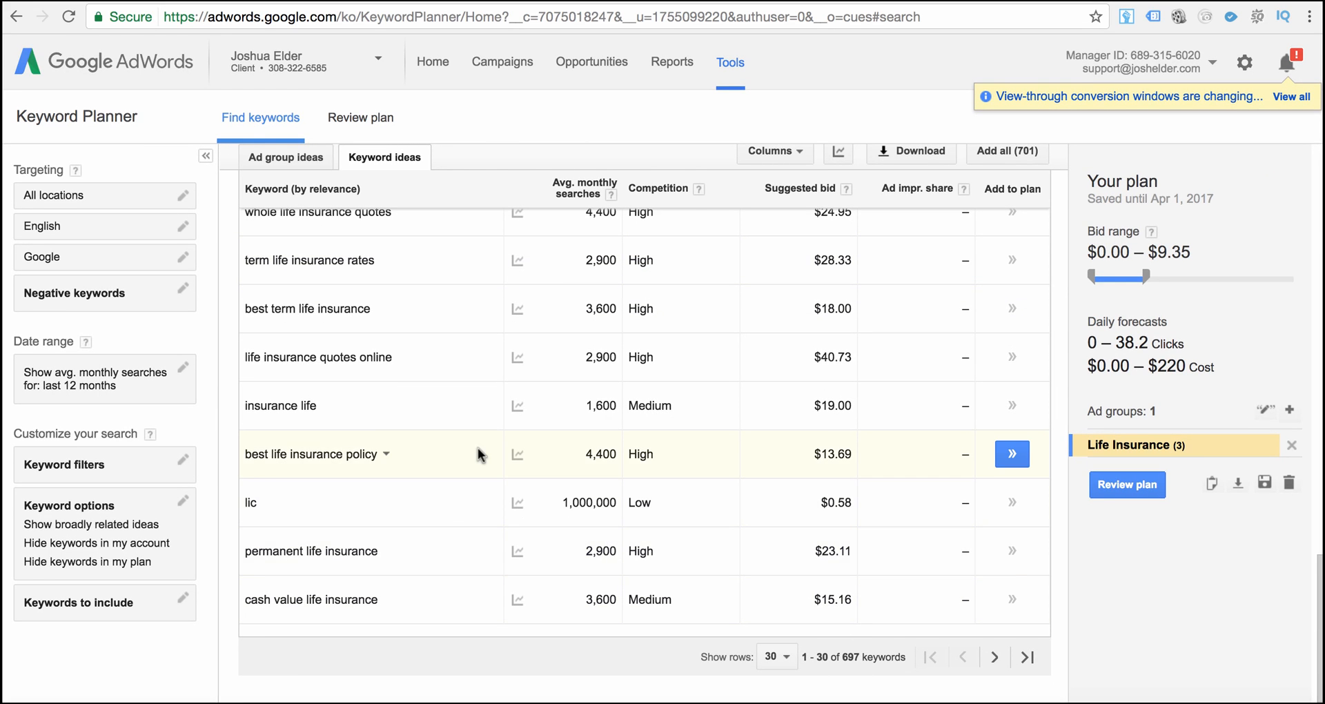
mouse_move(377, 455)
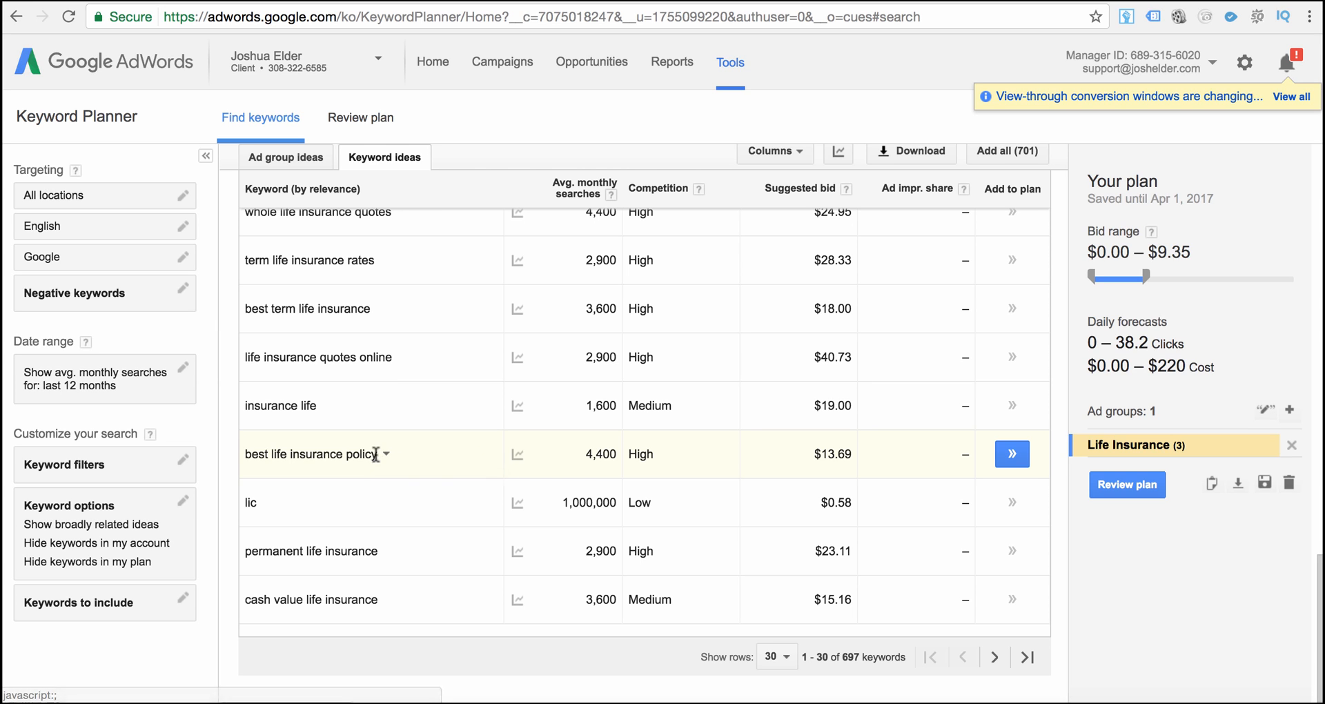
Add 'best life insurance policy' as the fourth keyword and fetch ideas using it.
double_click(311, 454)
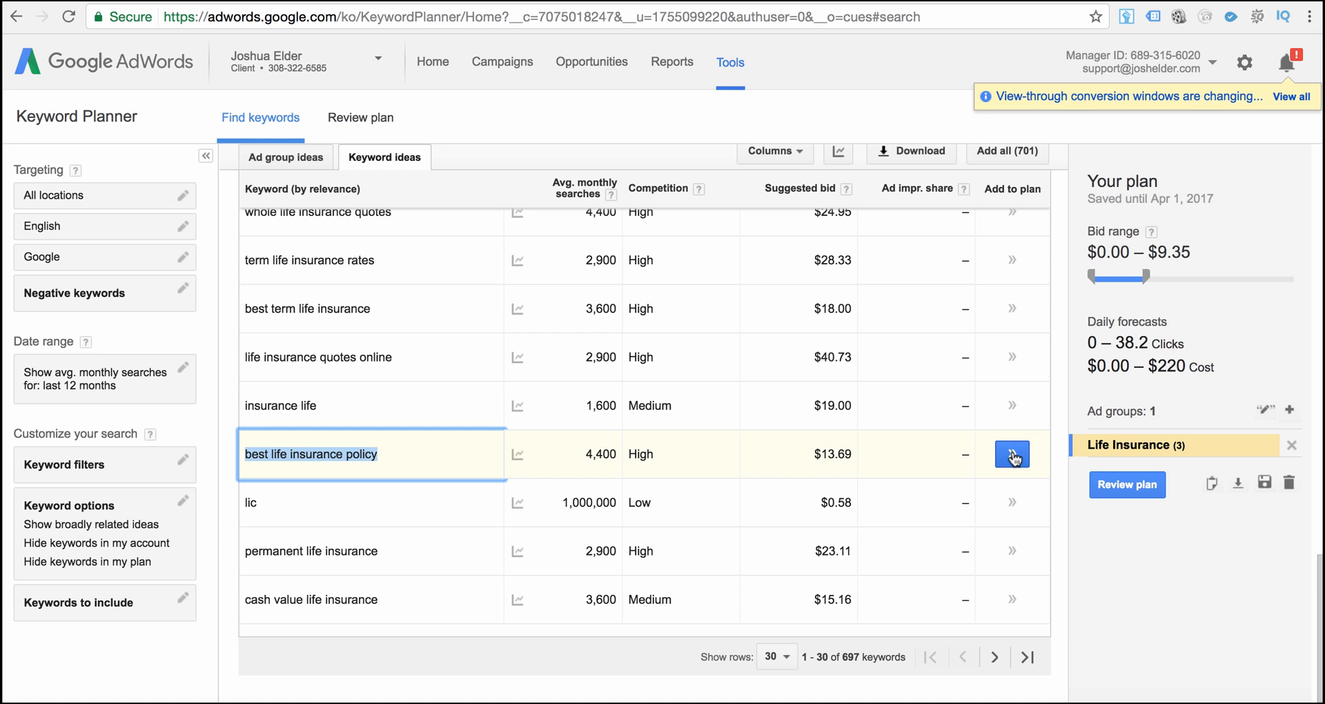
click(1012, 454)
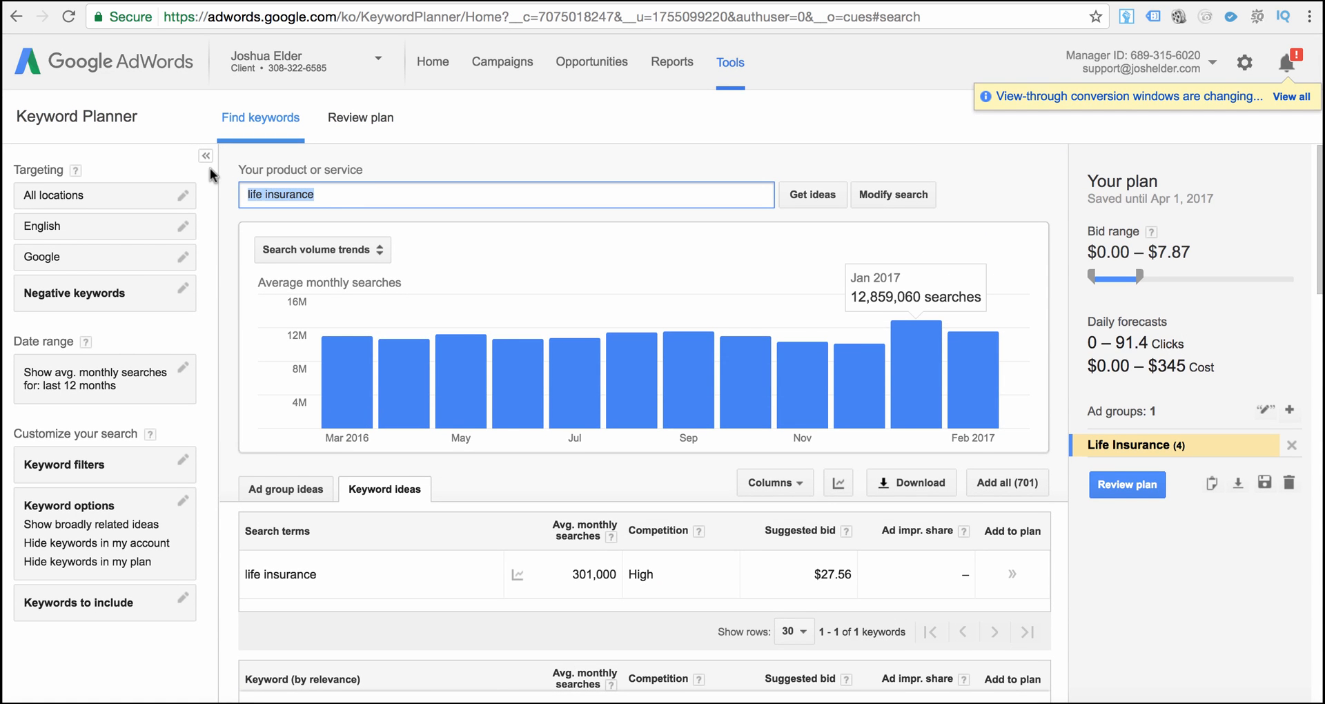
text(best life insurance policy)
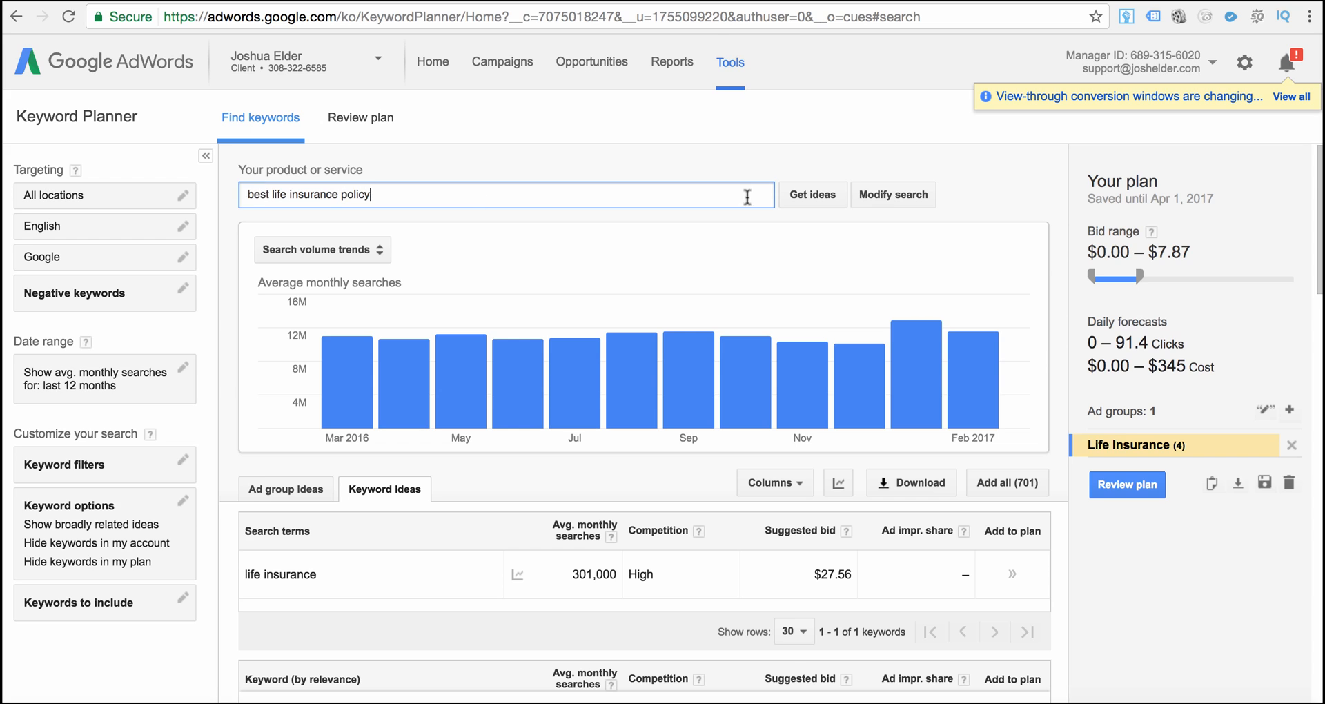
click(812, 194)
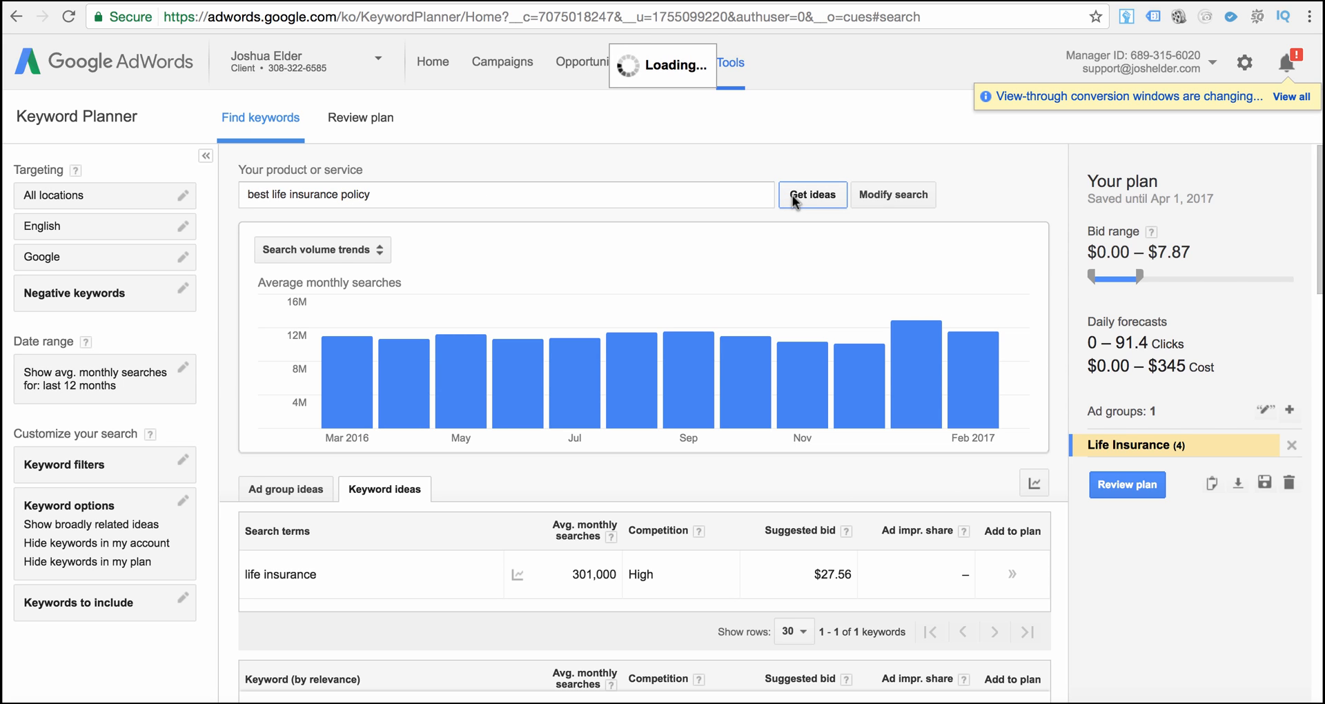
click(812, 194)
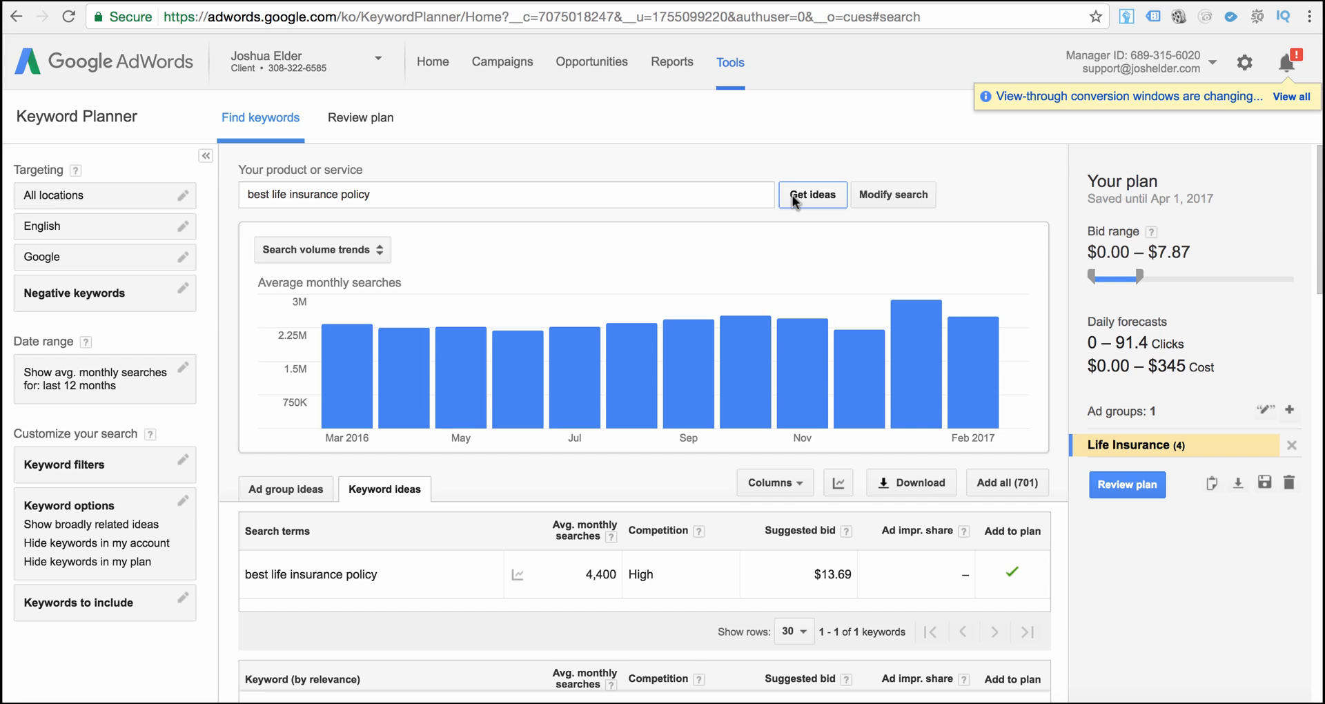
mouse_move(630, 216)
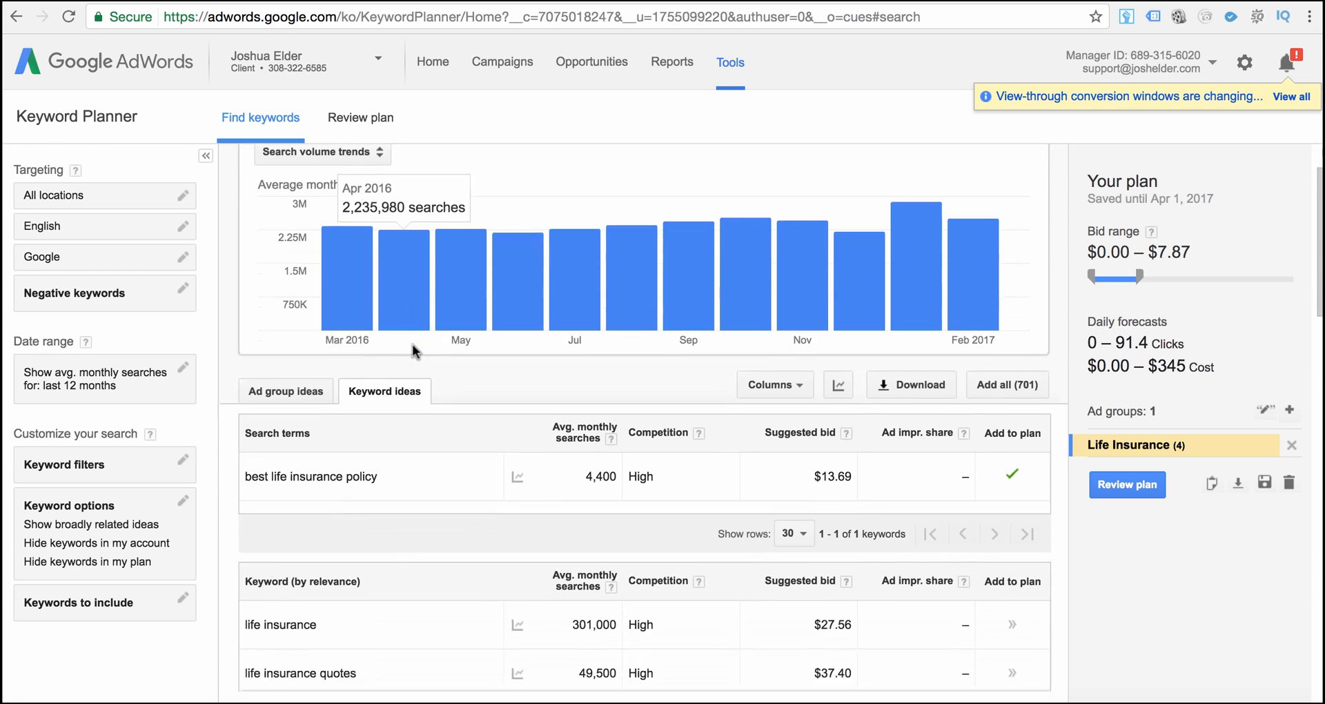
scroll(down, 3)
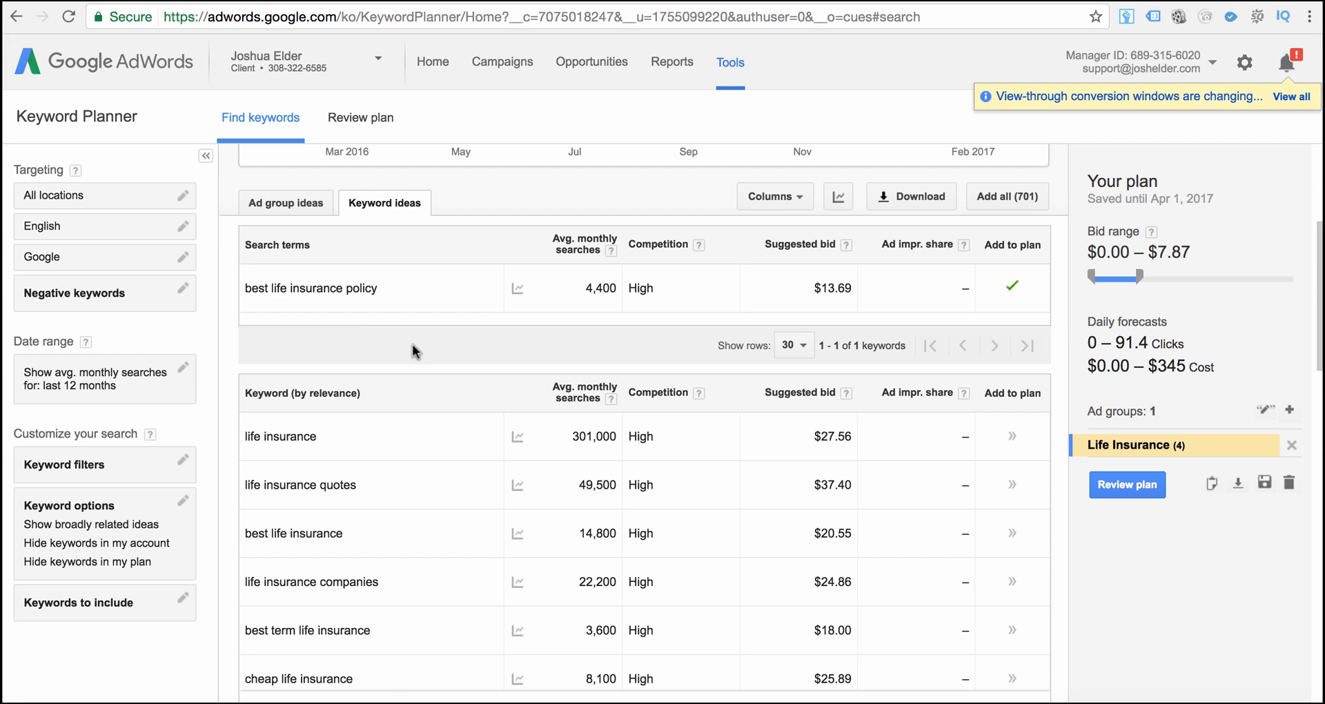
mouse_move(313, 485)
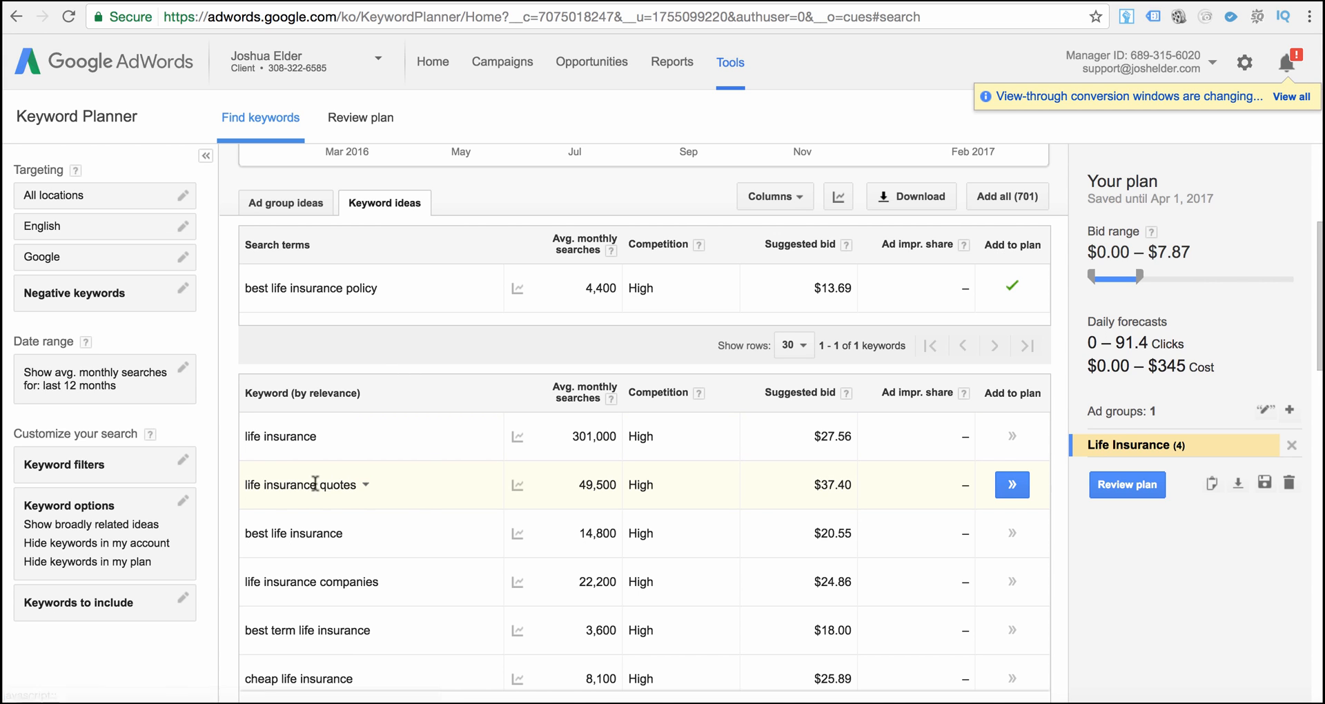
mouse_move(365, 494)
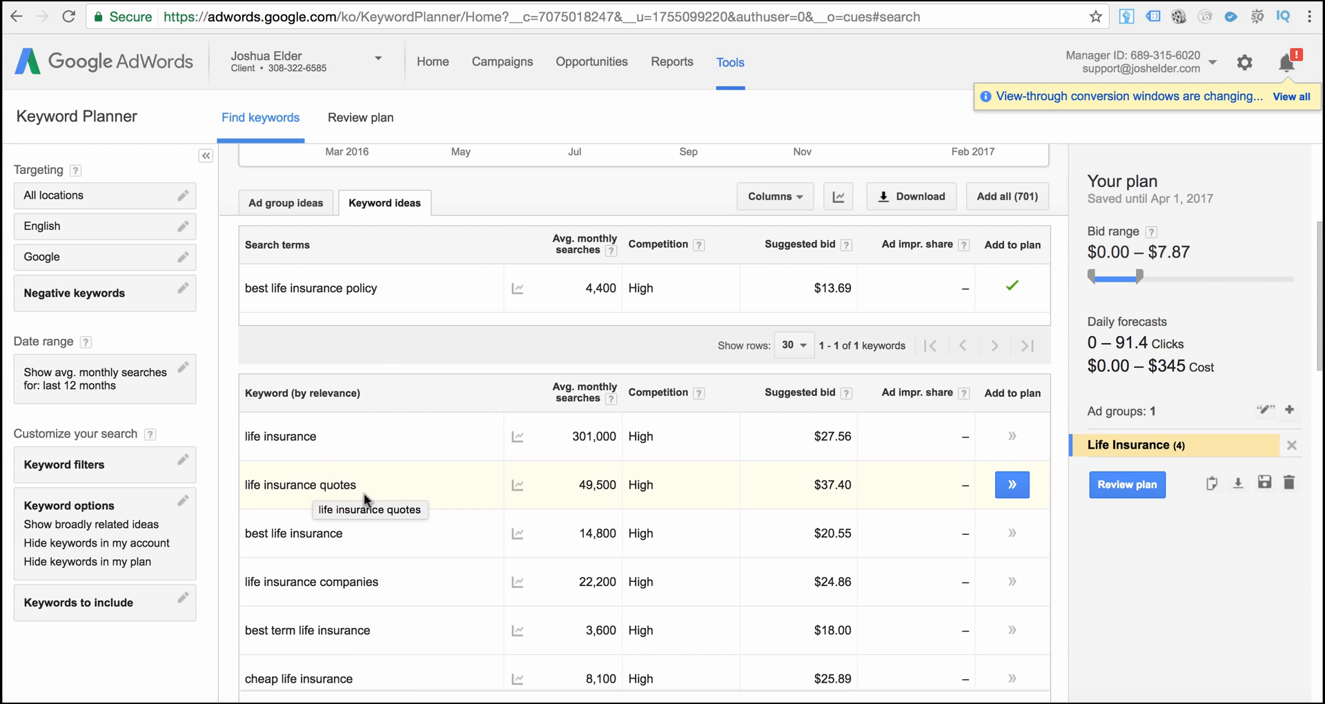
mouse_move(368, 499)
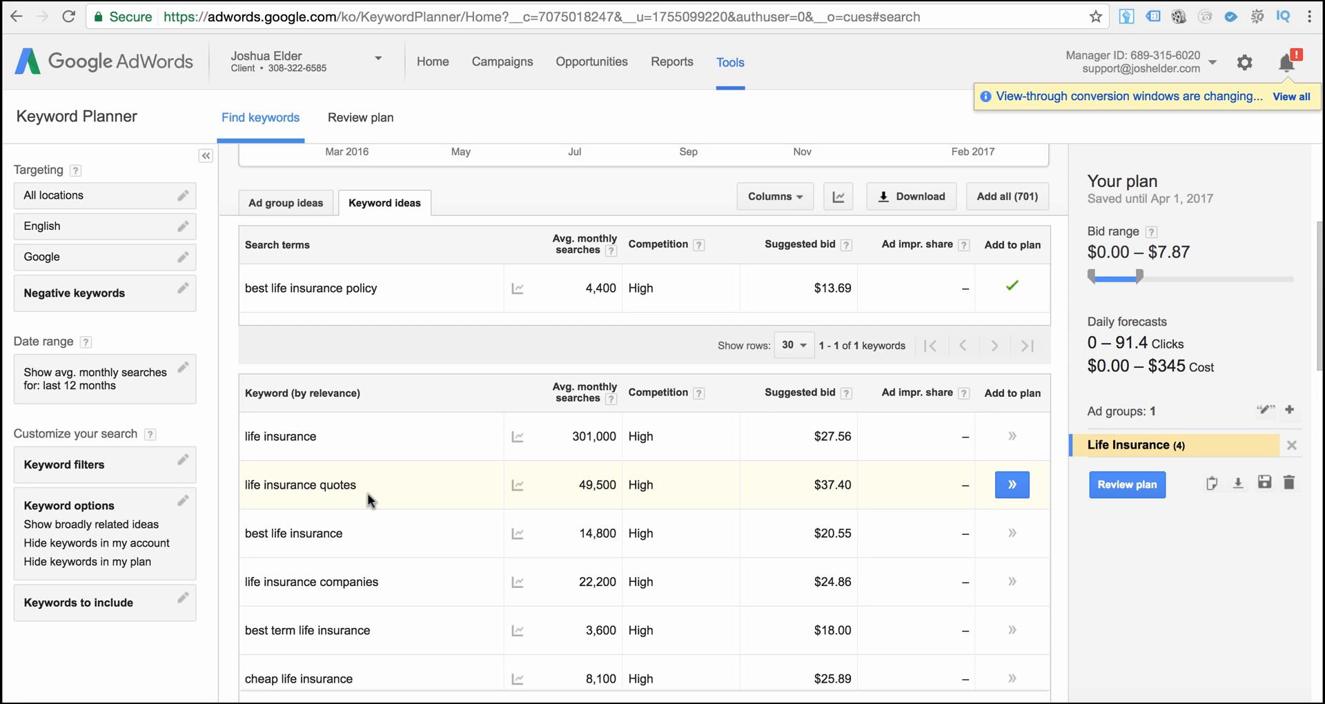
mouse_move(566, 494)
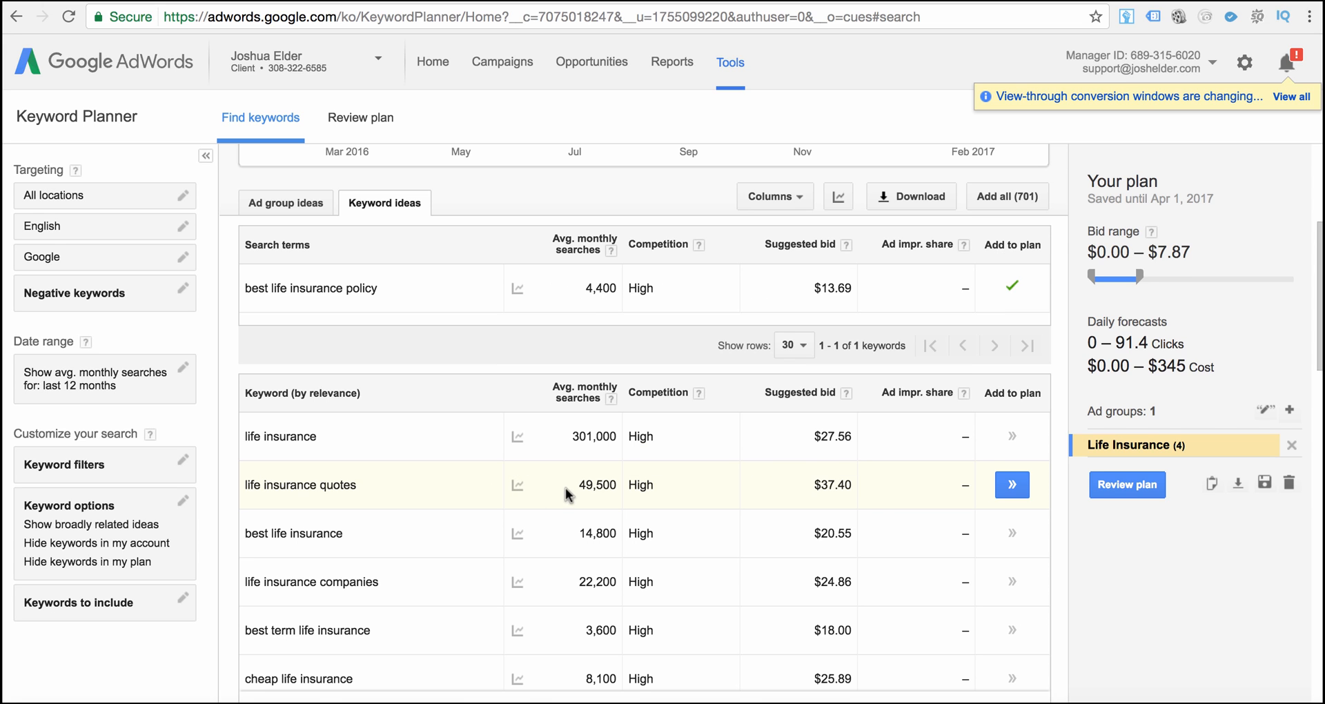
mouse_move(613, 482)
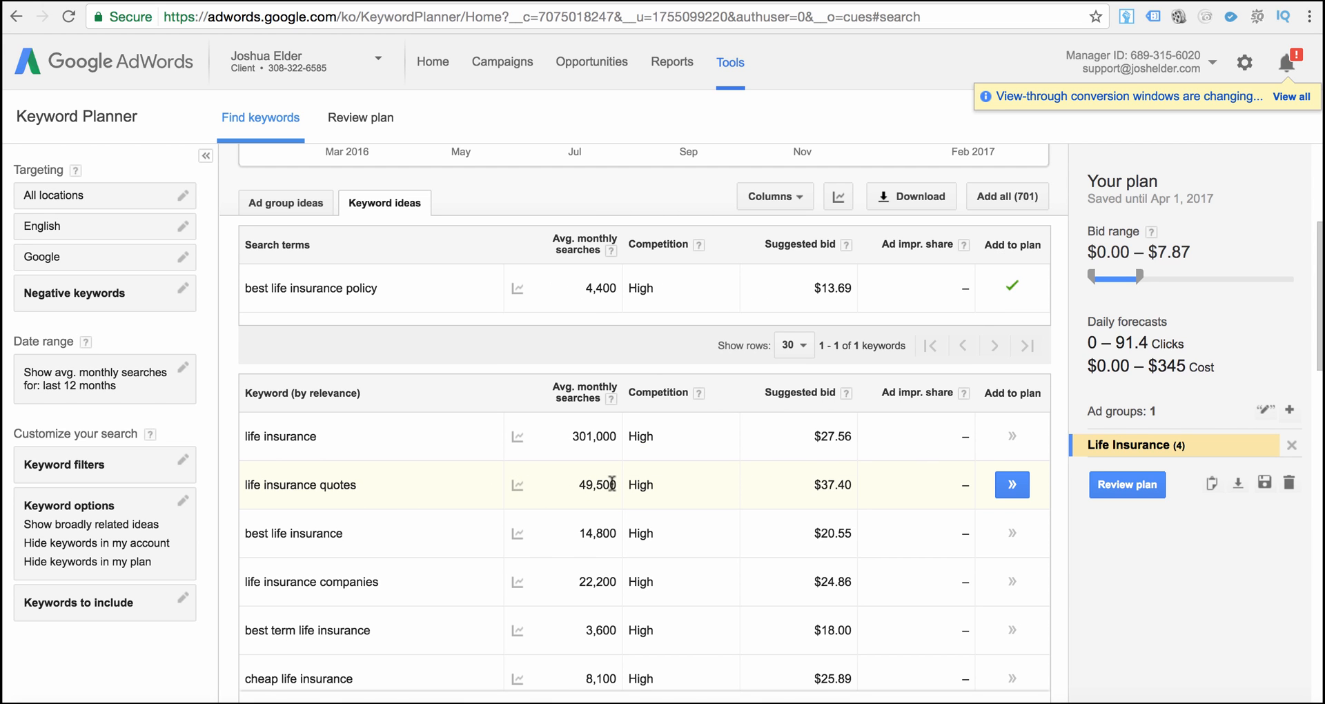
mouse_move(365, 485)
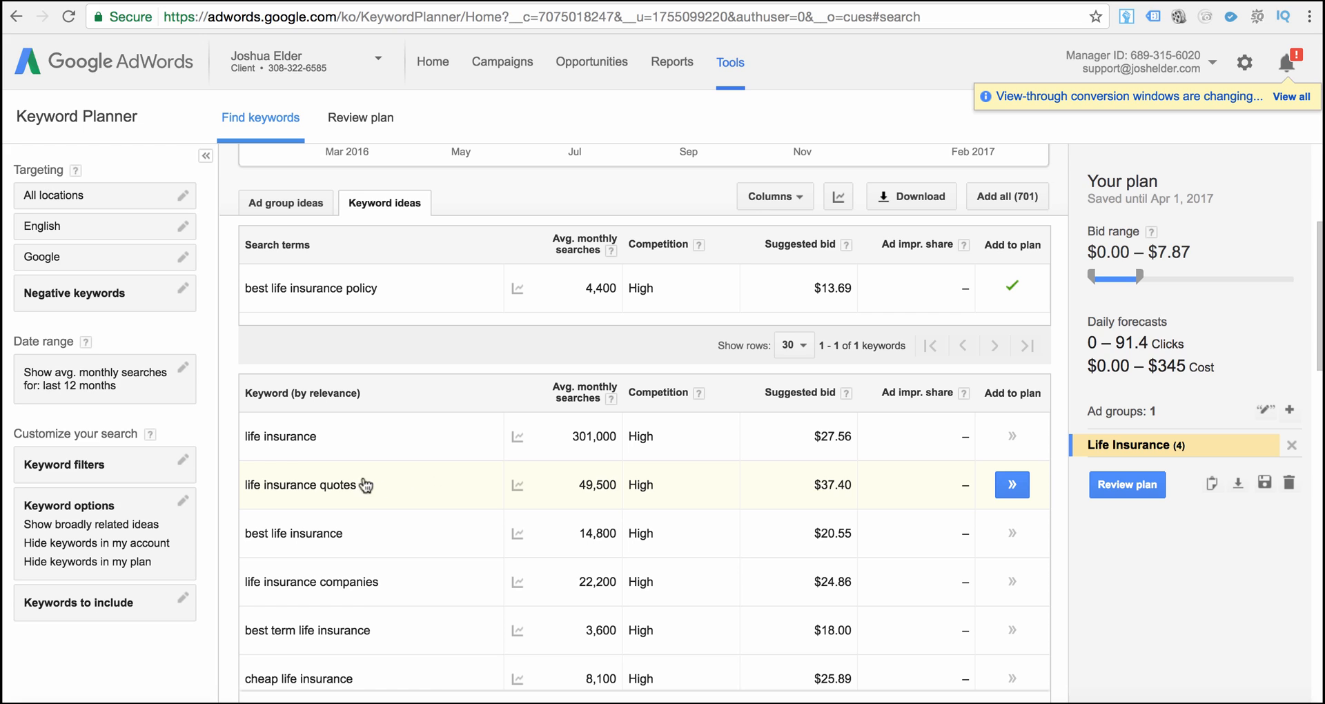
mouse_move(330, 485)
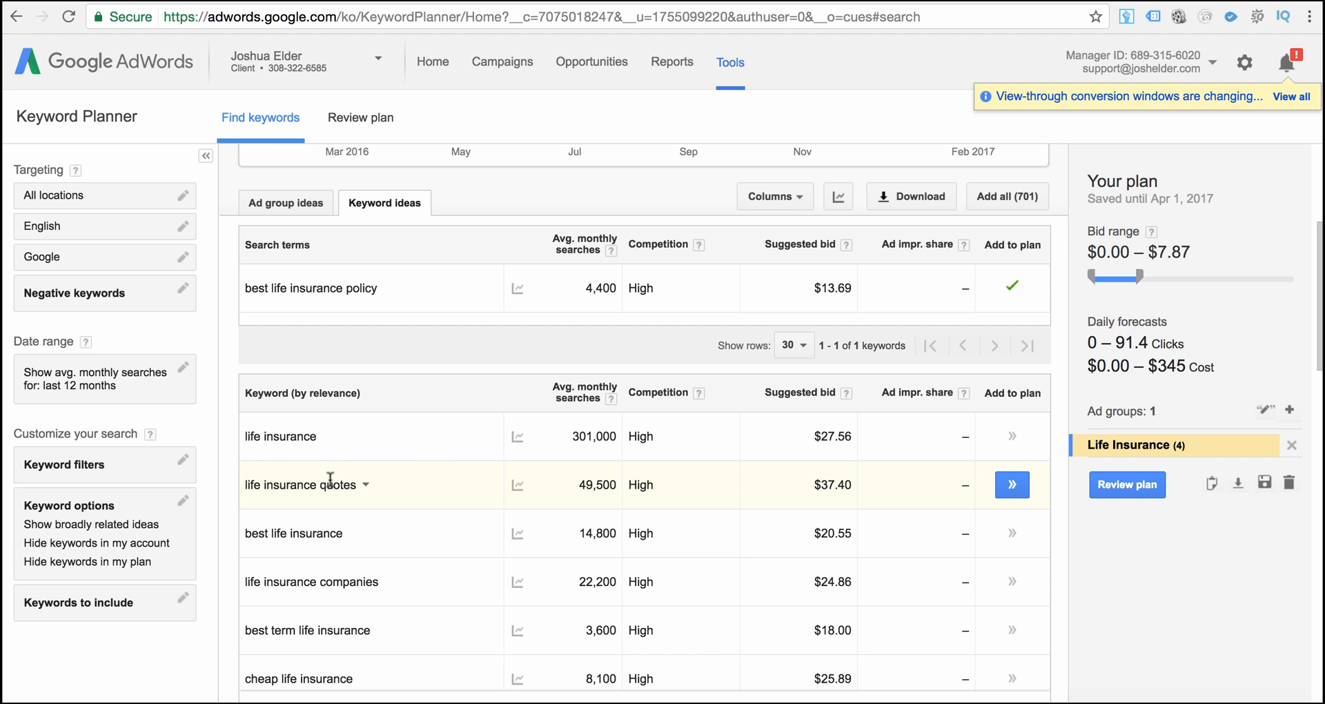
Scroll down and add 'life insurance company ratings' as the fifth ad group keyword.
scroll(down, 3)
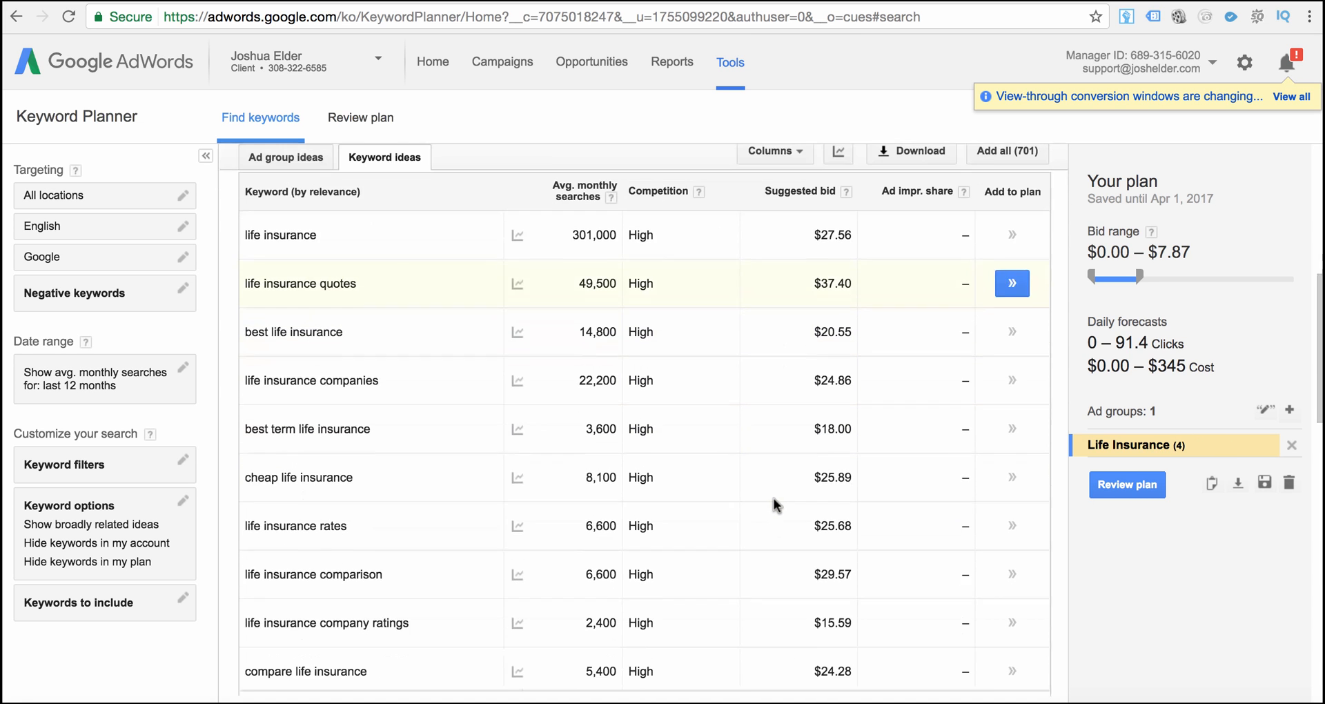
scroll(down, 3)
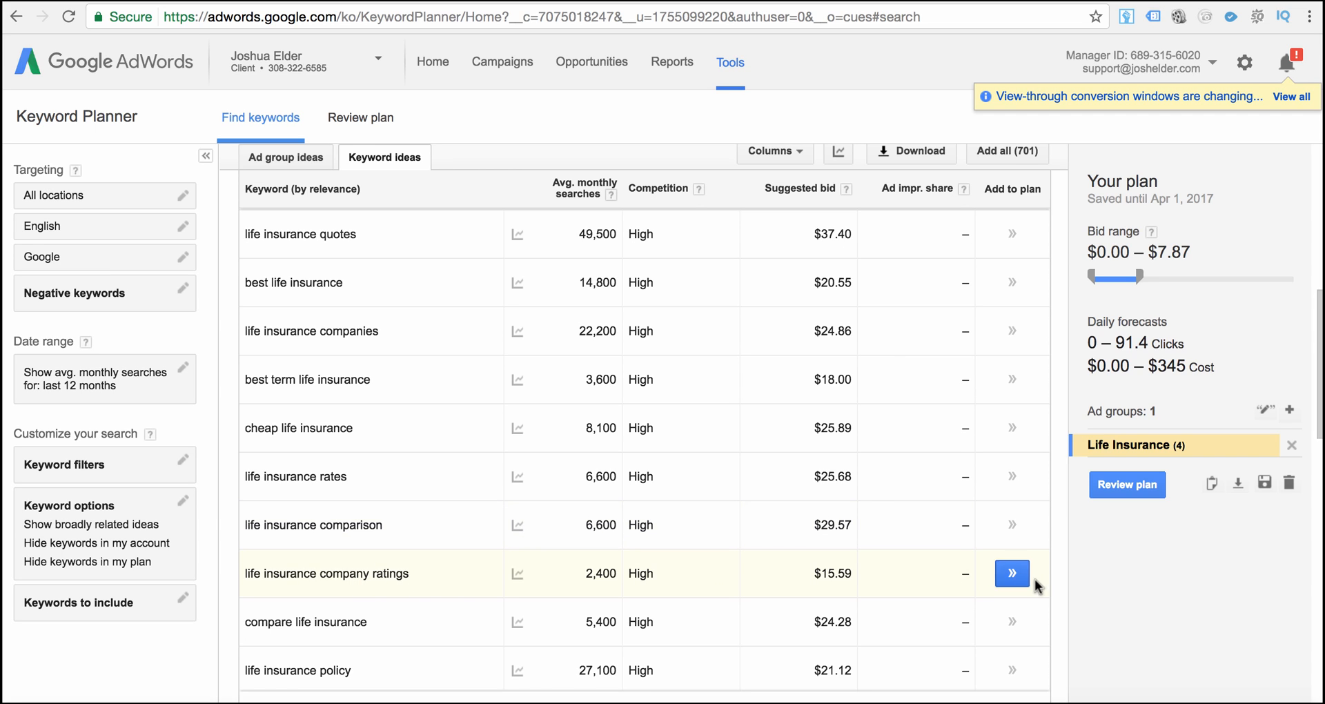
click(1011, 573)
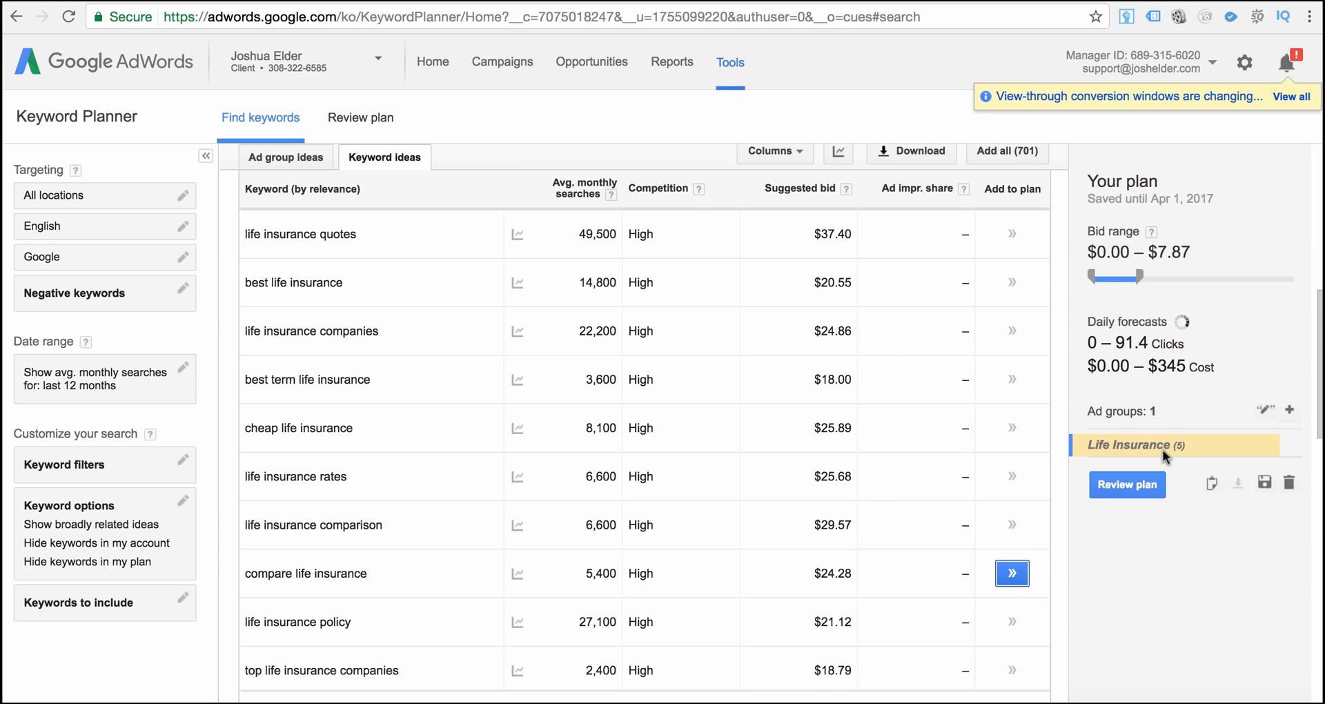